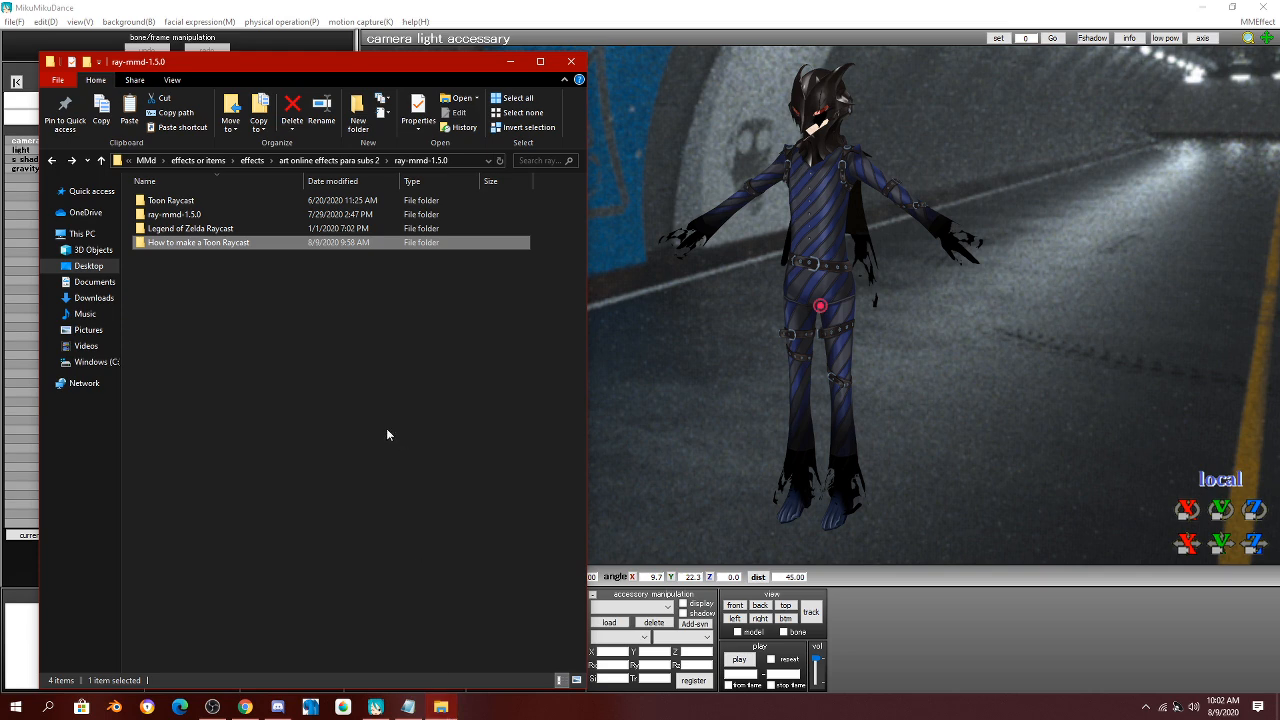
Open the 'How to make a Toon Raycast' folder and select the ray config file.
double_click(199, 242)
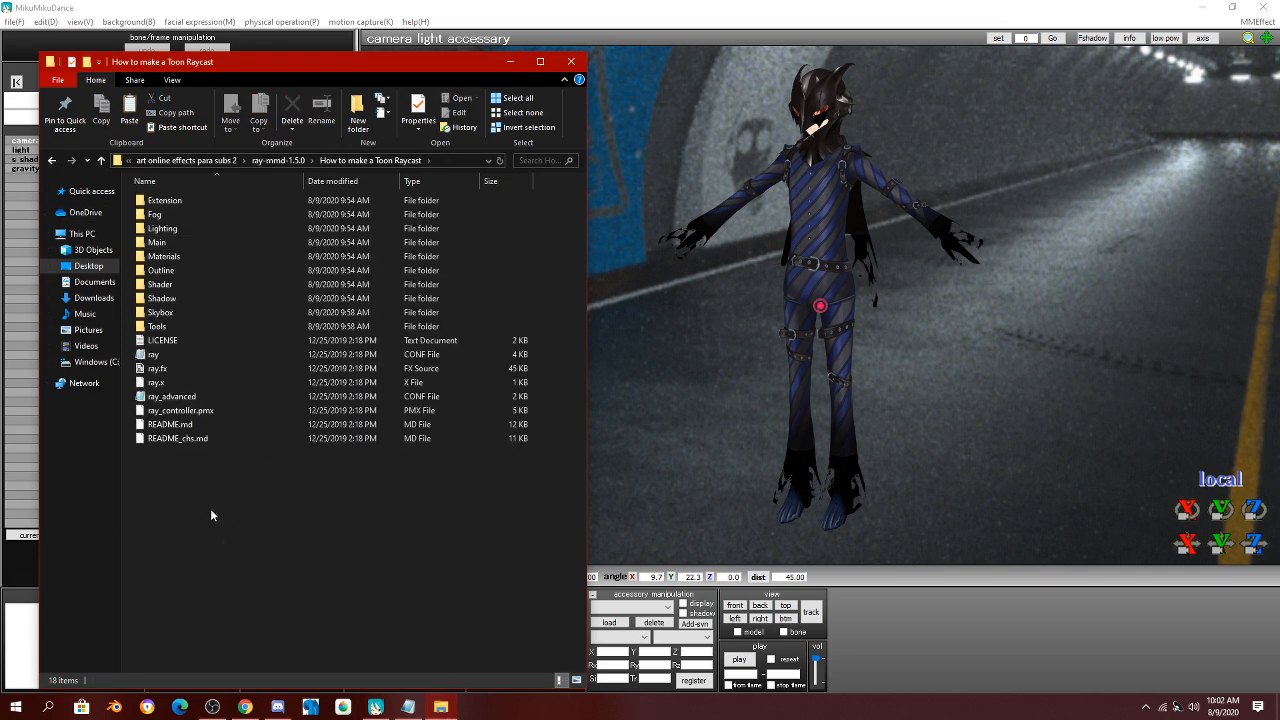
mouse_move(211, 565)
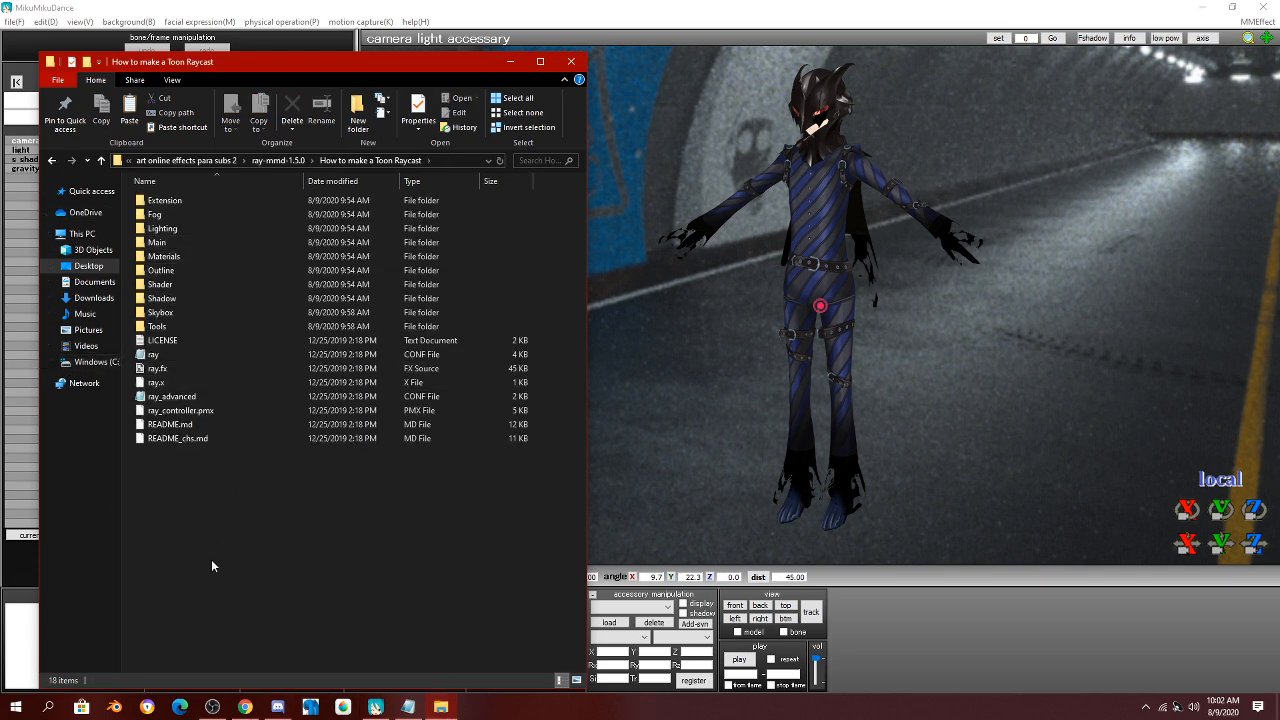
click(154, 354)
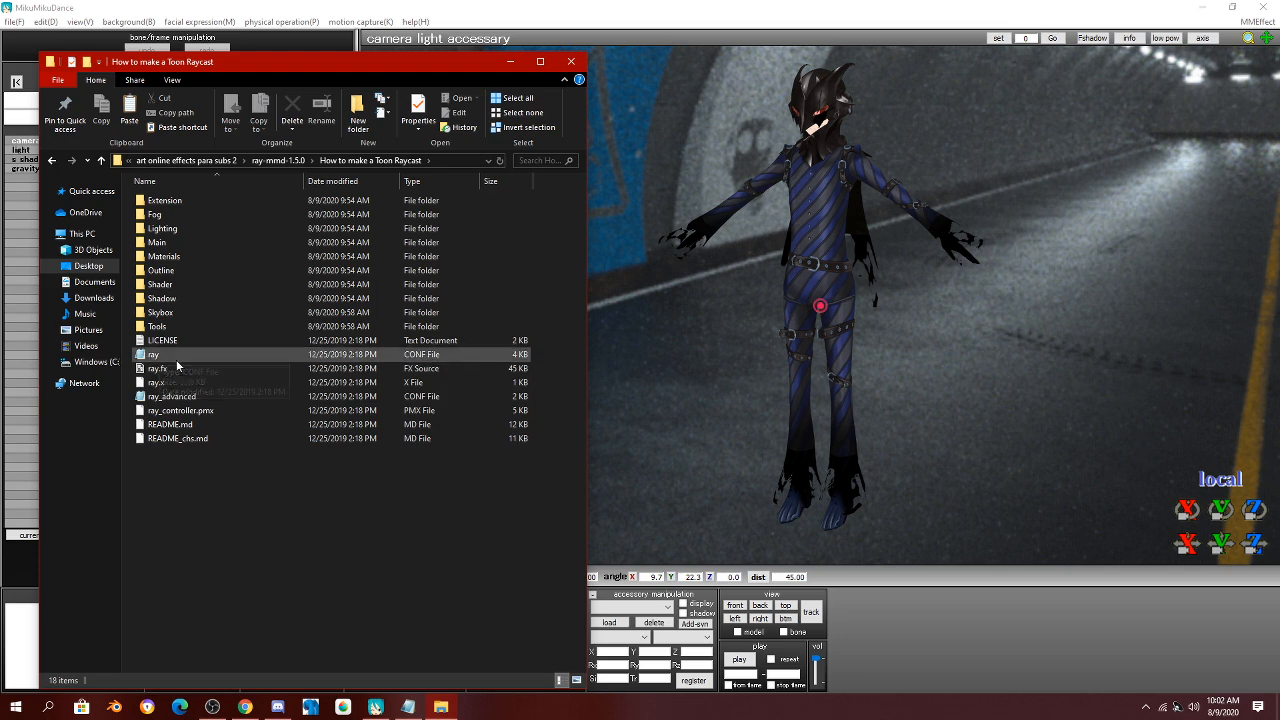
Open the ray config file in Notepad and scroll down to the TOON_ENABLE setting.
double_click(155, 354)
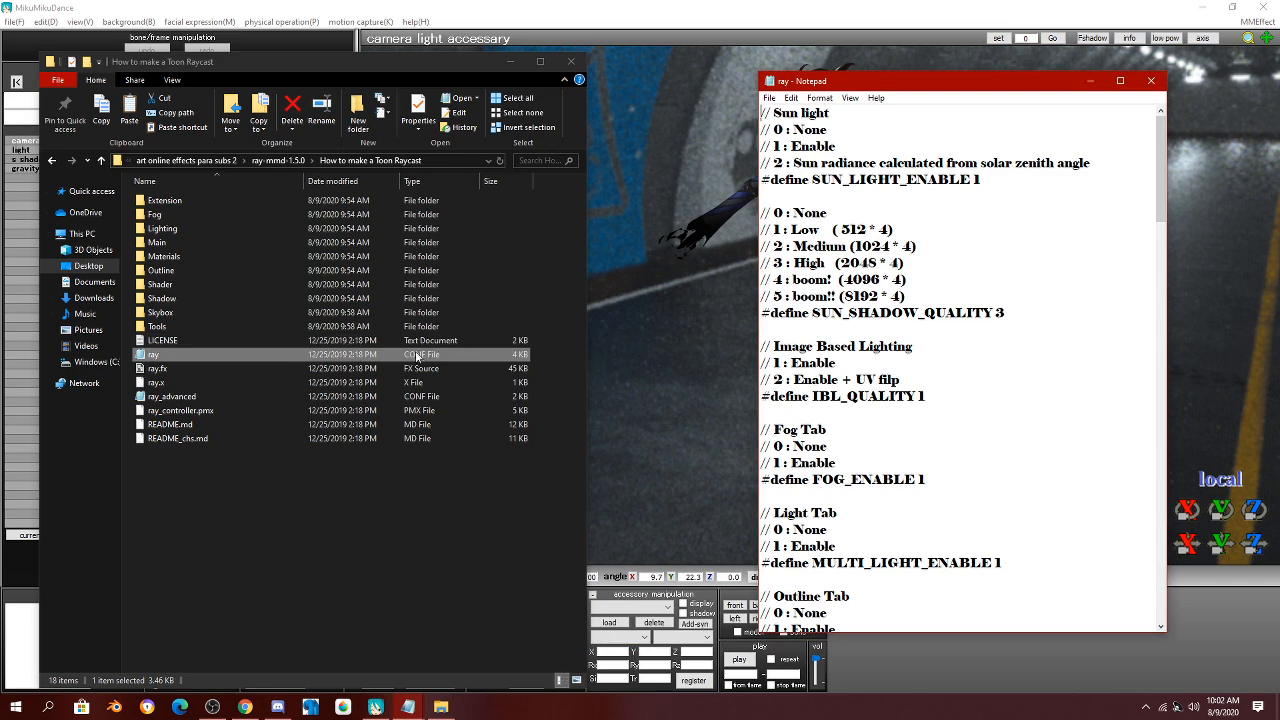
mouse_move(420, 357)
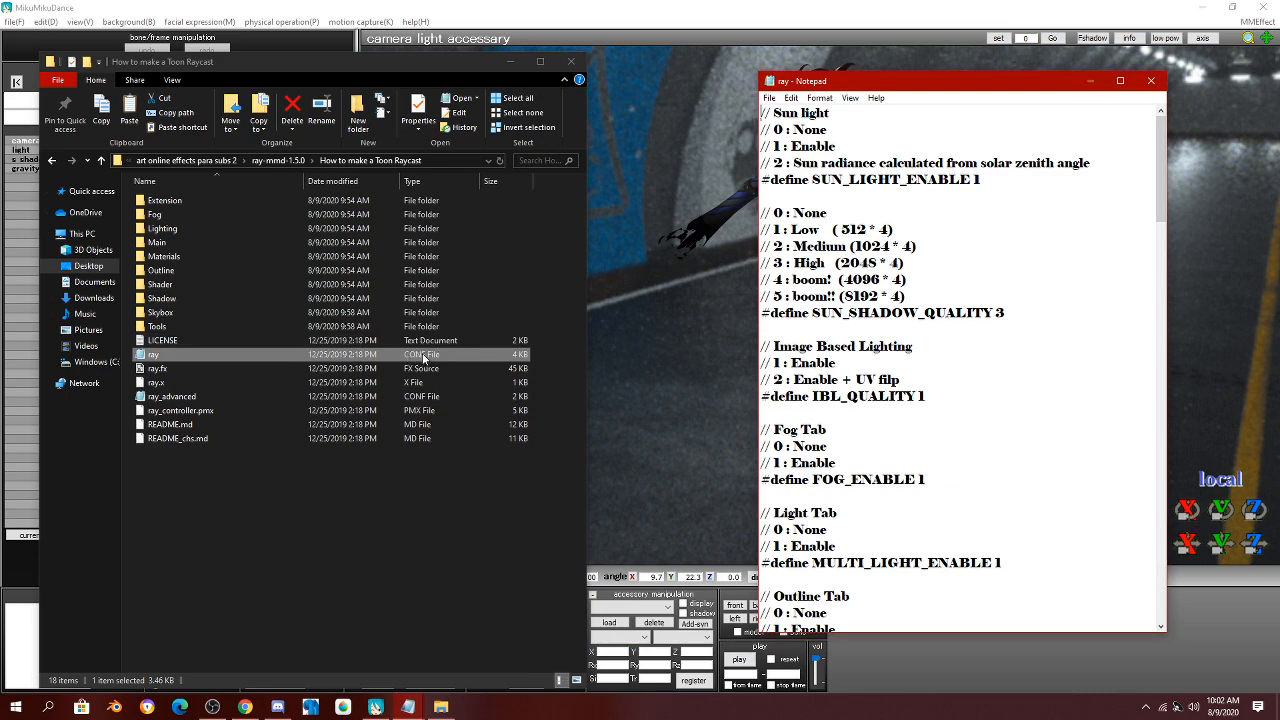
click(163, 340)
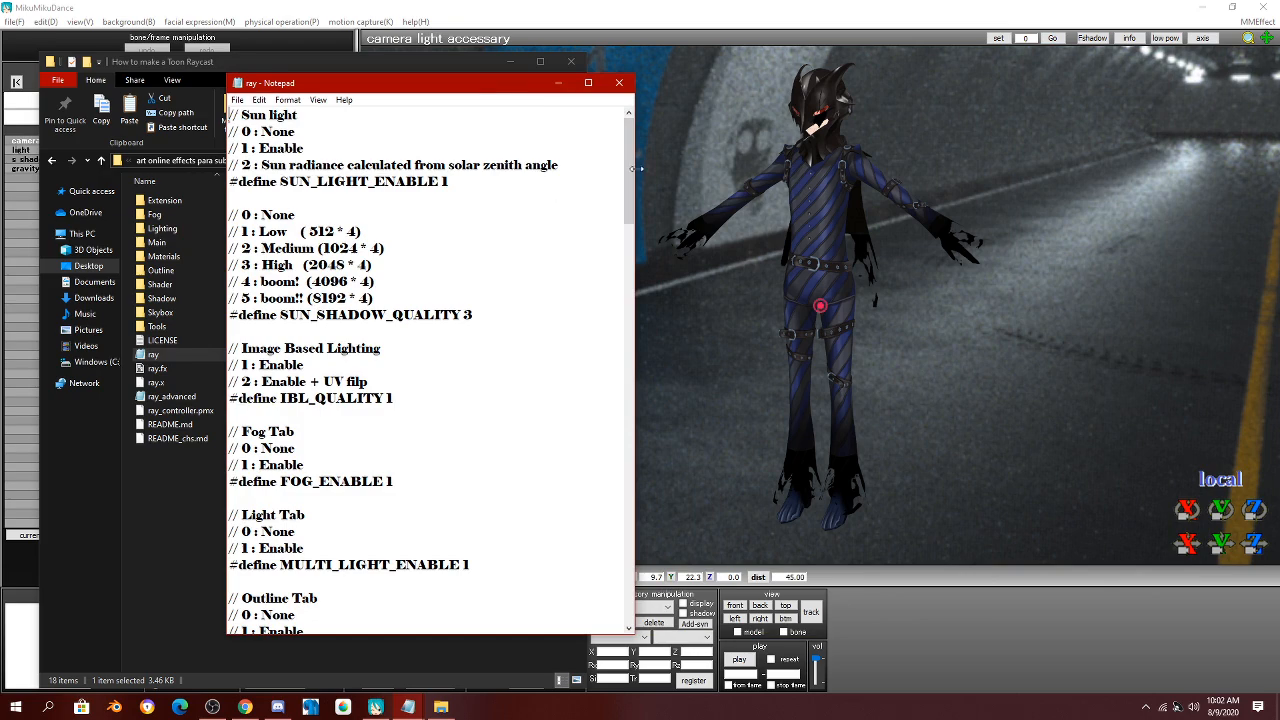
scroll(down, 3)
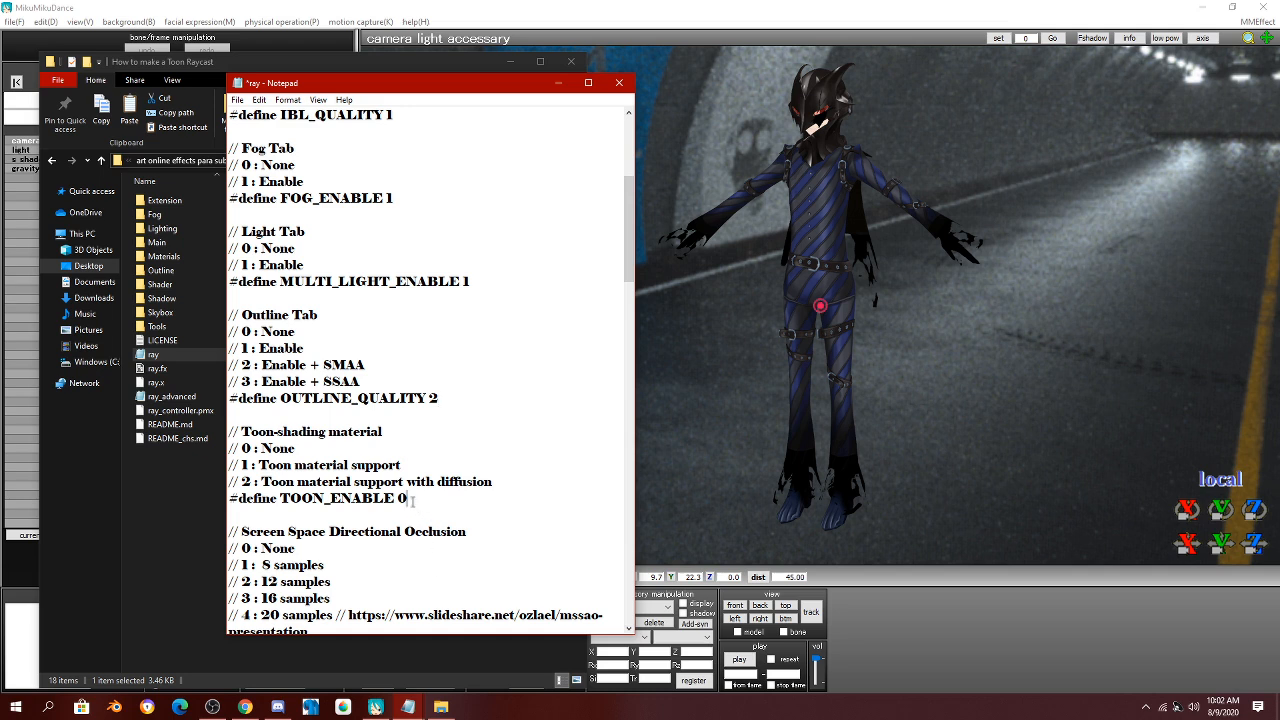
Set TOON_ENABLE to 2 and OUTLINE_QUALITY to 3 in the ray config.
key(backspace)
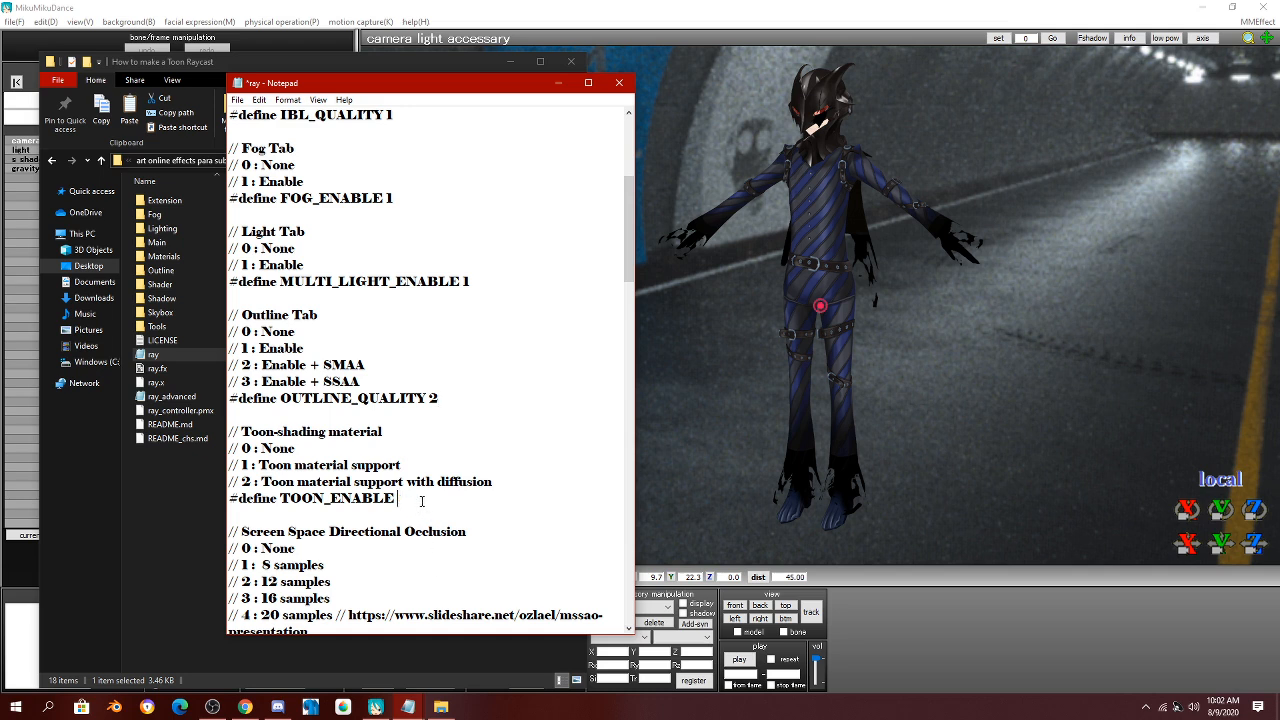
text(2)
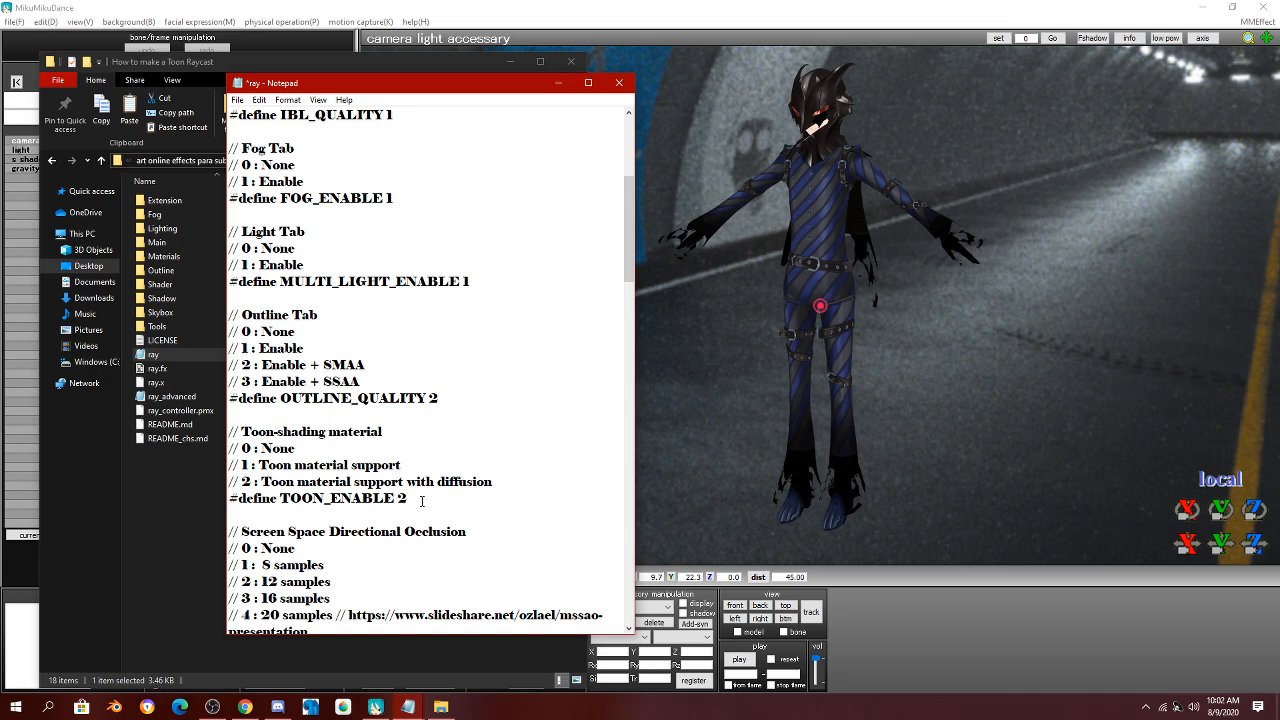
click(410, 498)
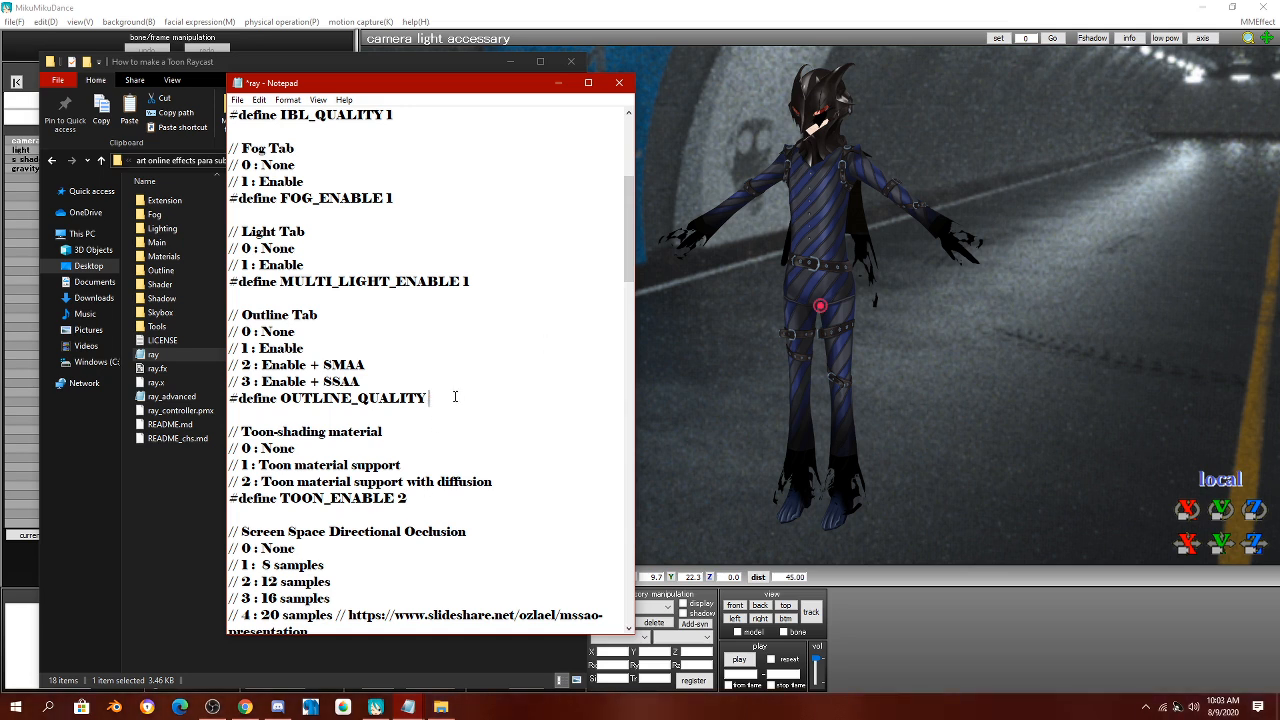
text(3)
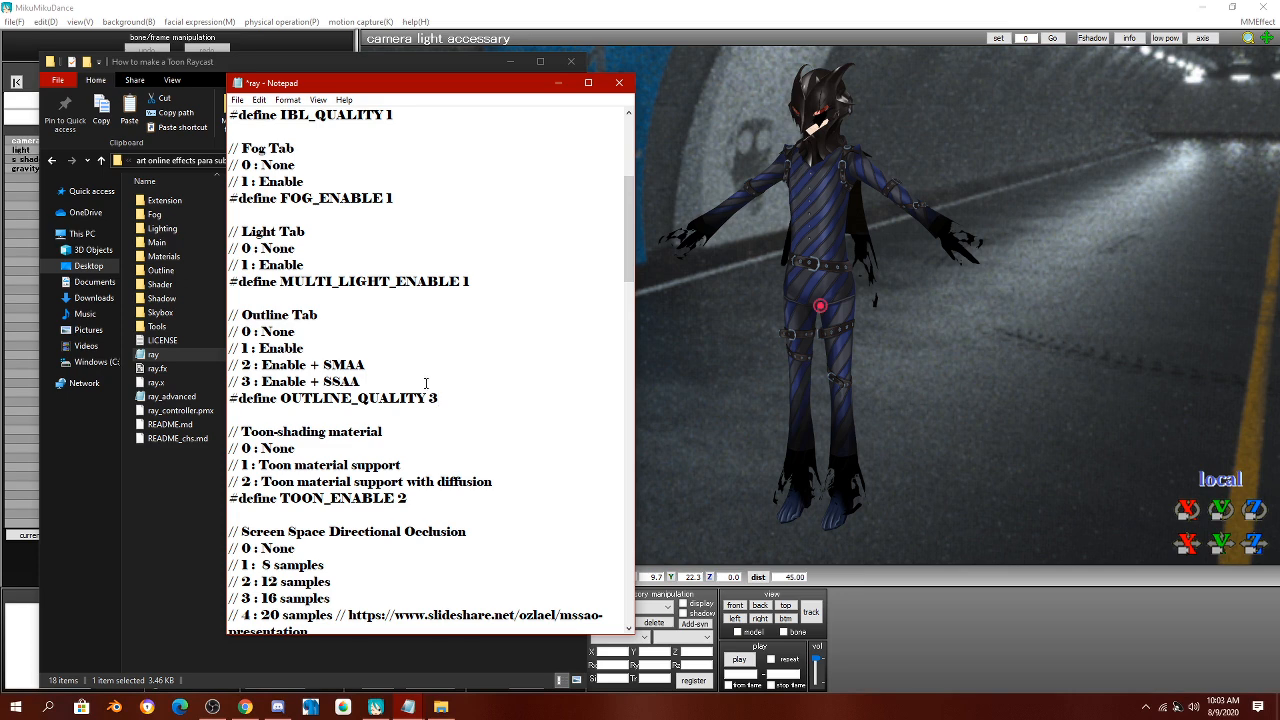
Set SSSS_QUALITY to 0, then save and close the ray config.
scroll(down, 3)
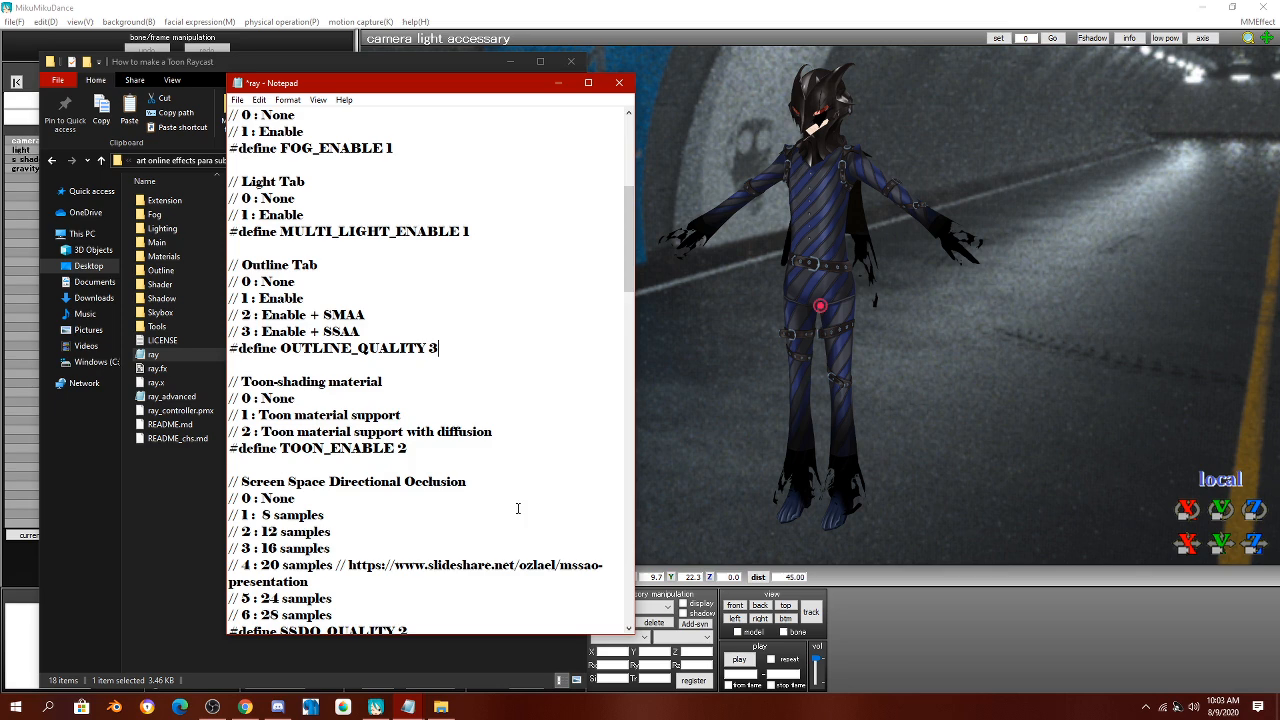
scroll(down, 3)
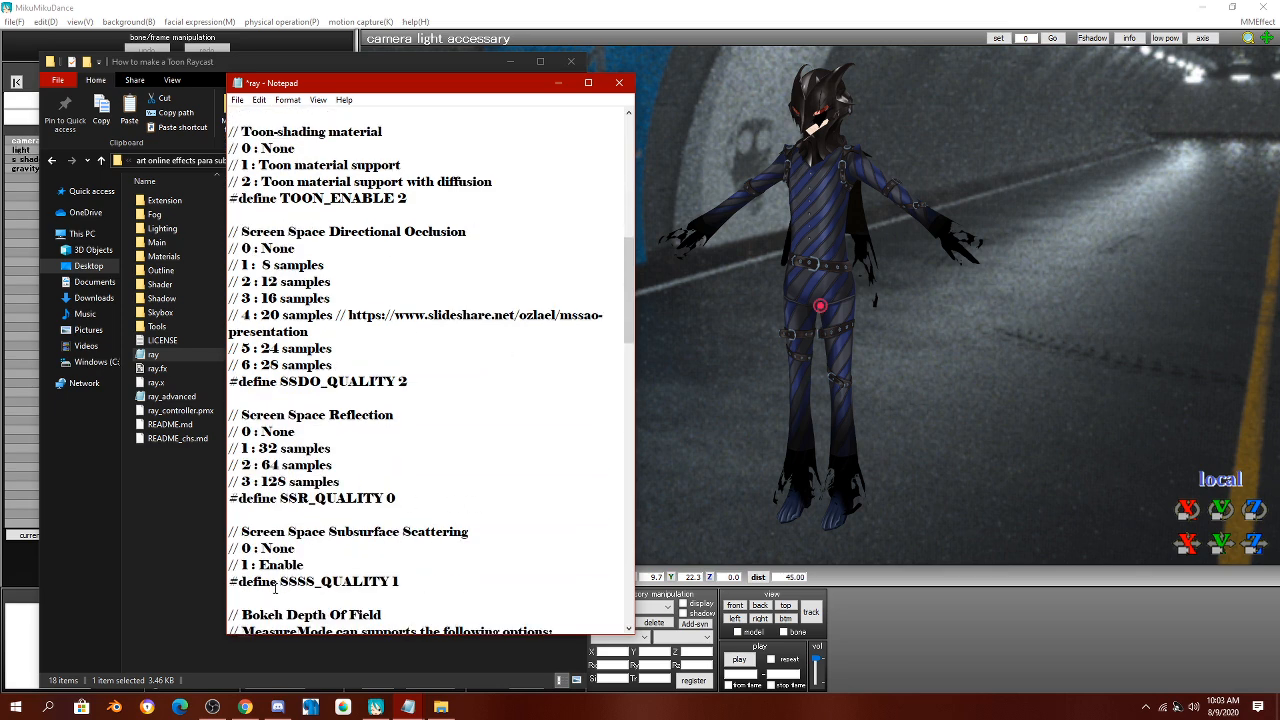
double_click(328, 581)
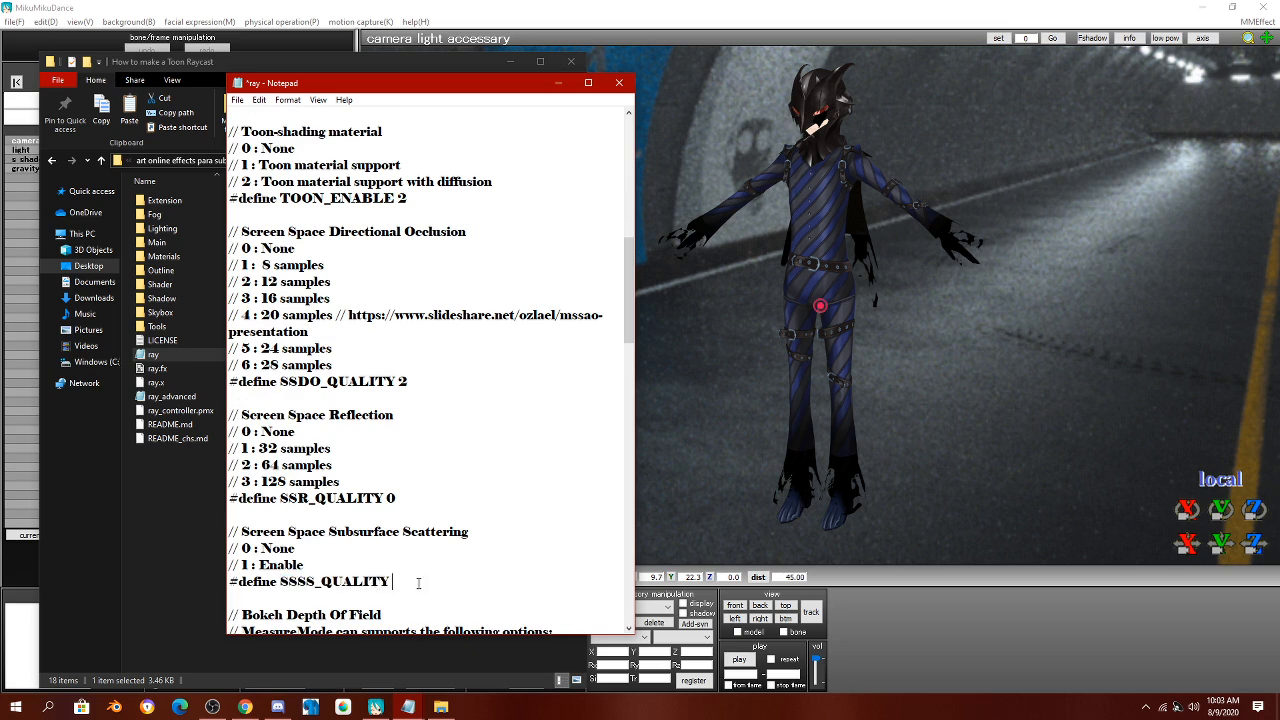
text(0)
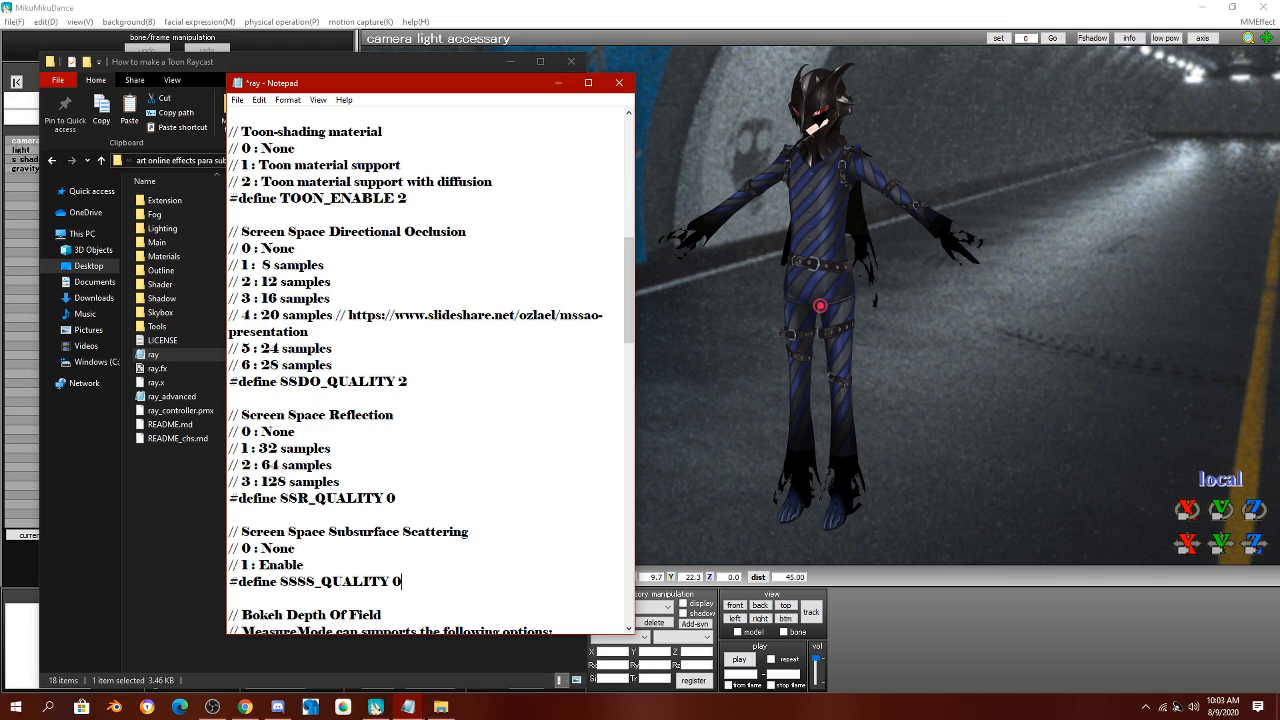
click(238, 99)
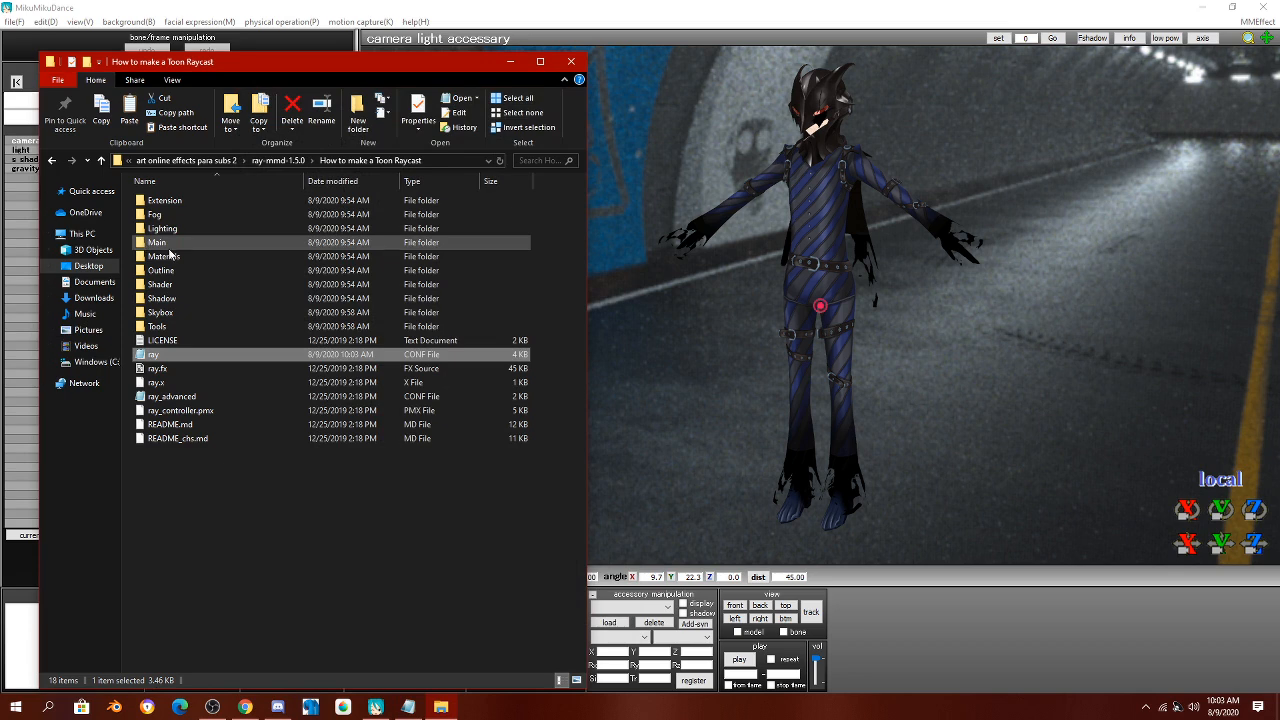
Open the Materials folder and bring up the context menu for material_2.0.fx.
double_click(164, 256)
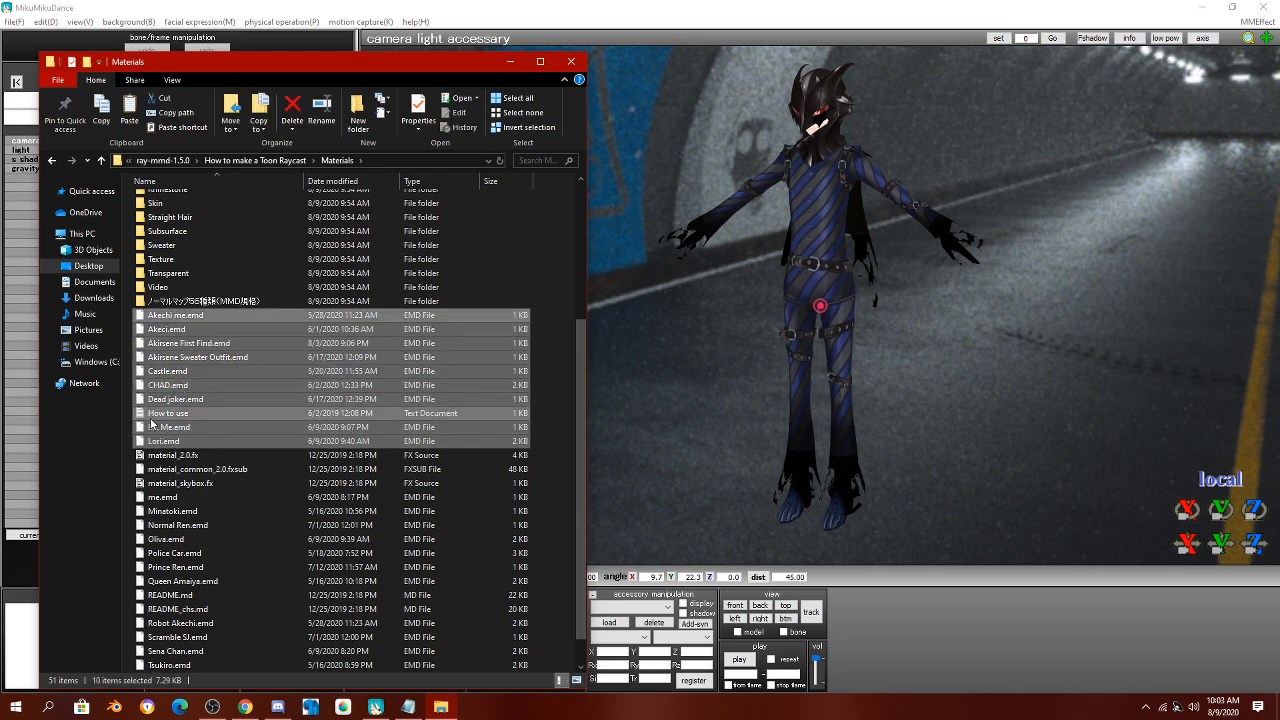
right_click(172, 455)
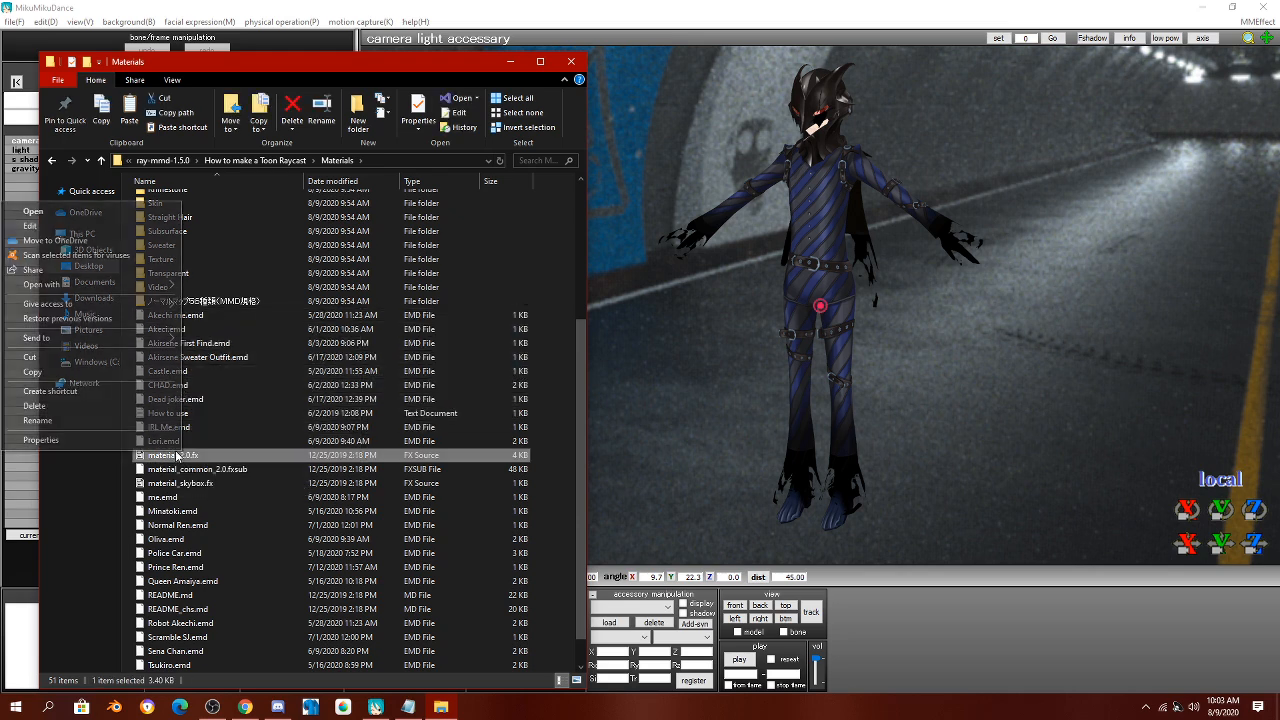
right_click(170, 455)
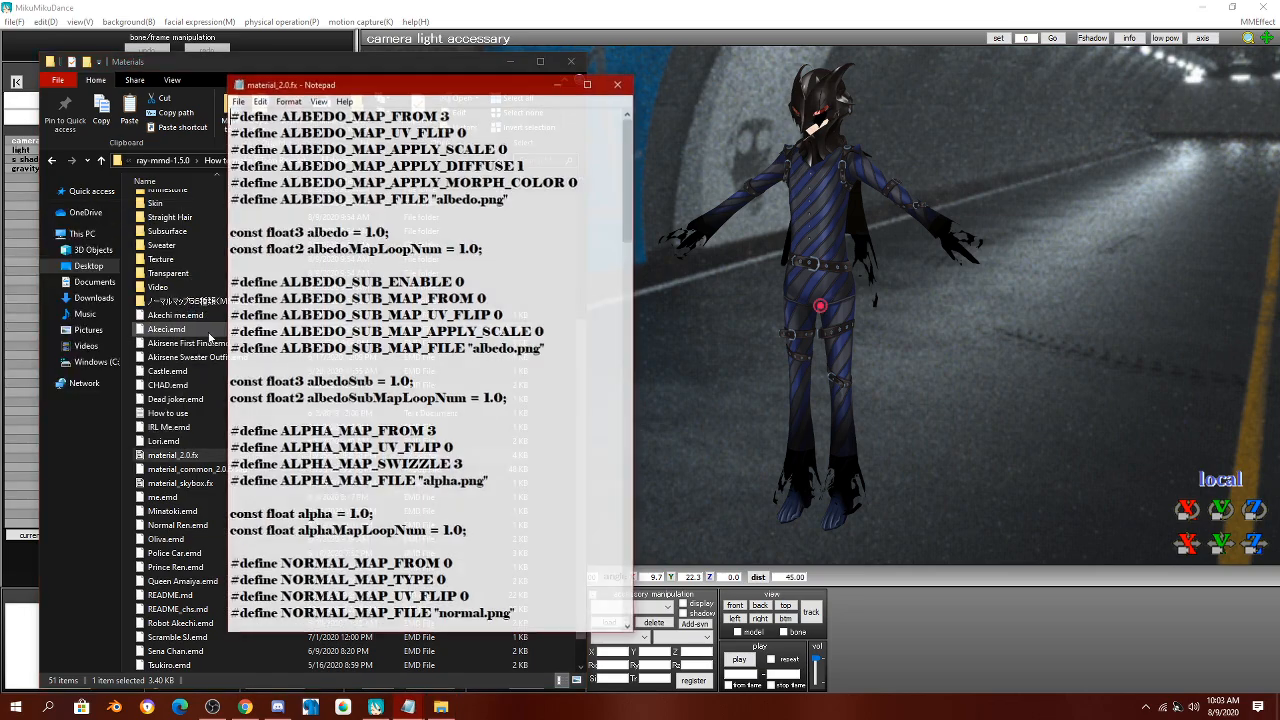
In material_2.0.fx, set CUSTOM_ENABLE to 8 and customA to 0.75, then save.
drag(290, 84, 630, 101)
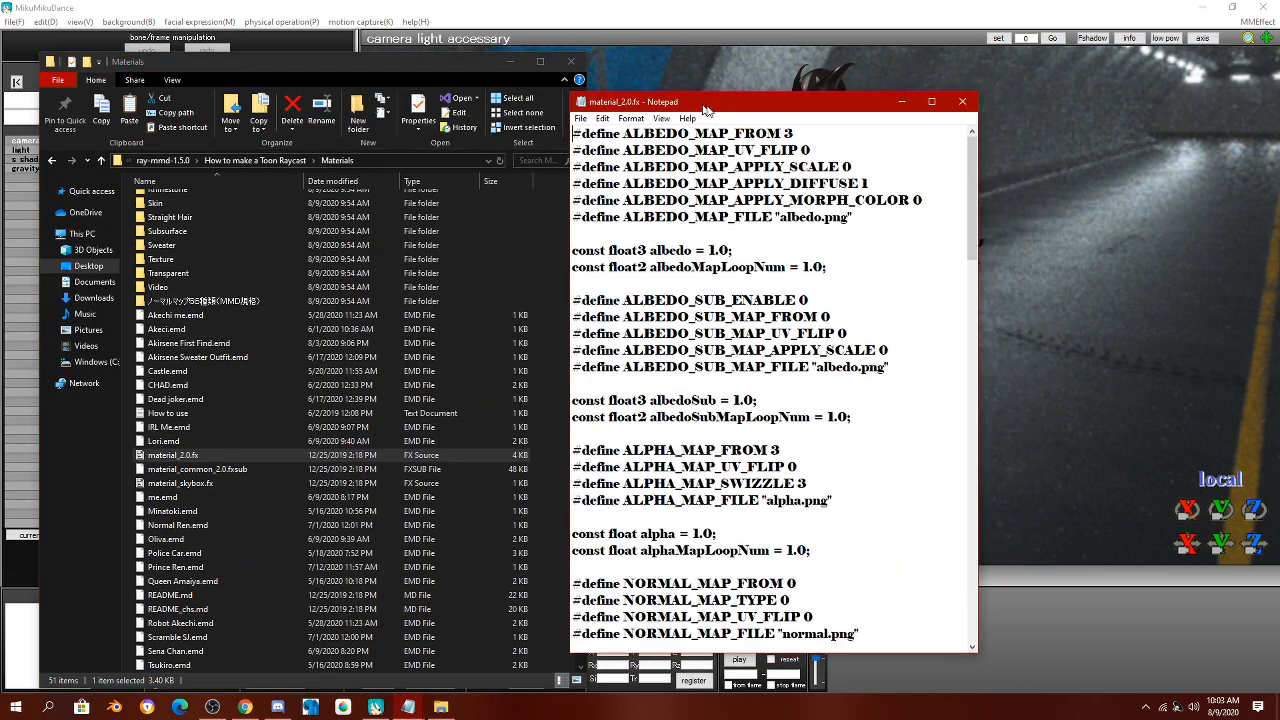
scroll(down, 3)
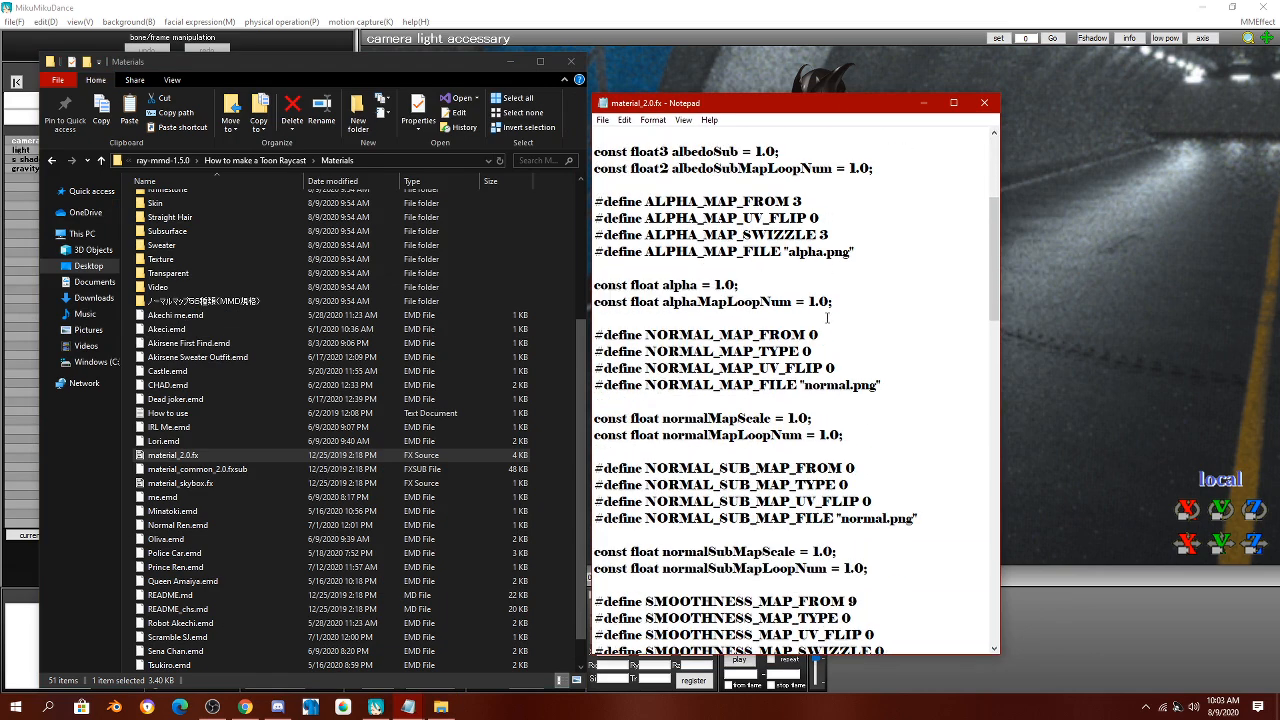
scroll(down, 3)
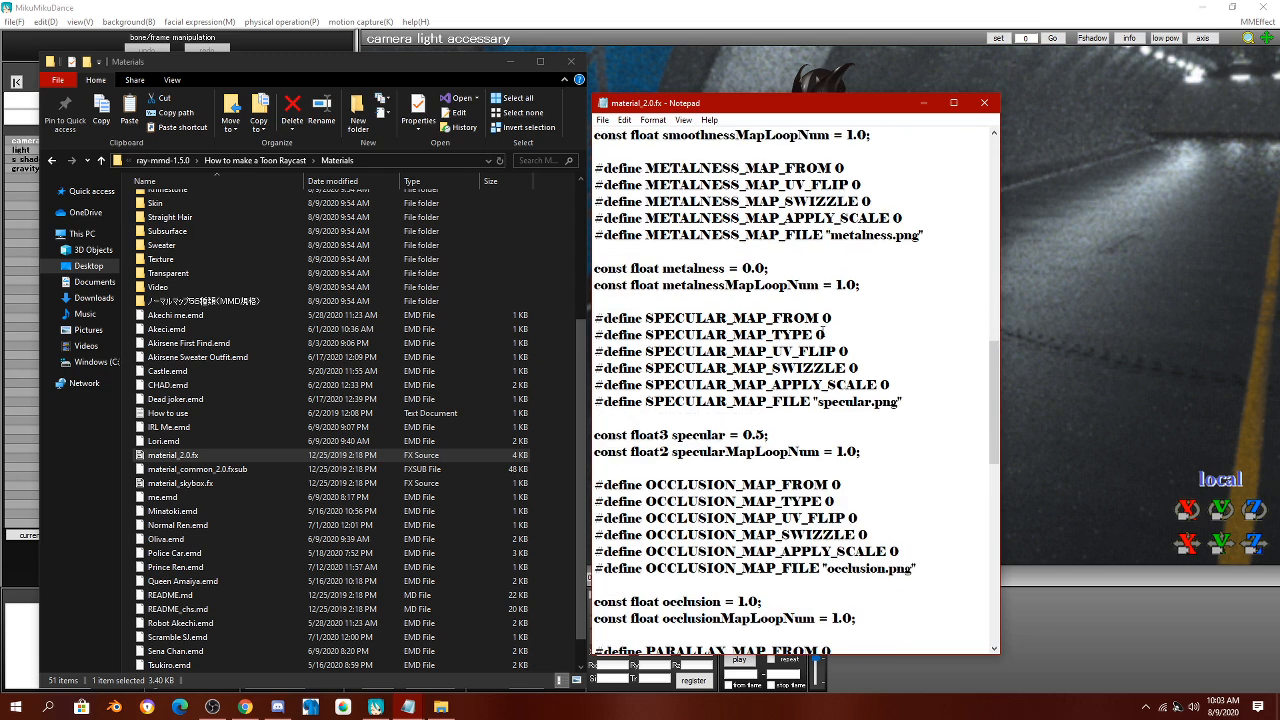
scroll(down, 3)
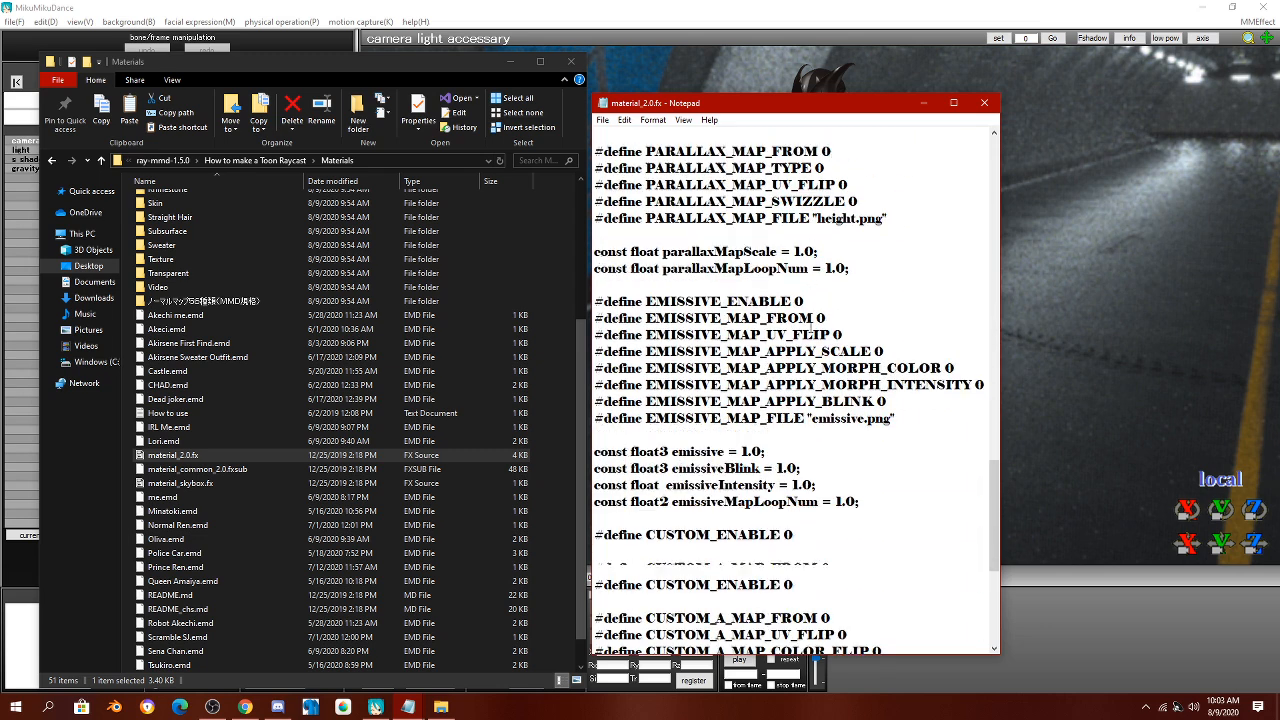
scroll(down, 3)
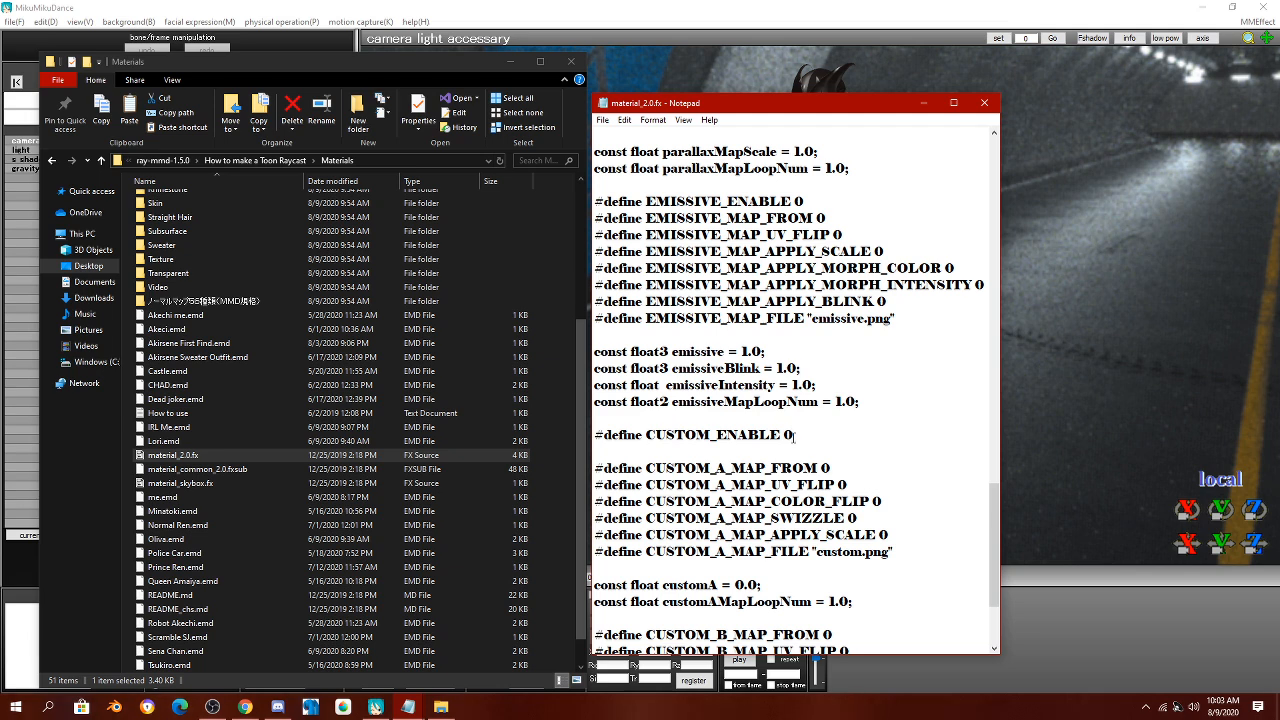
text(S)
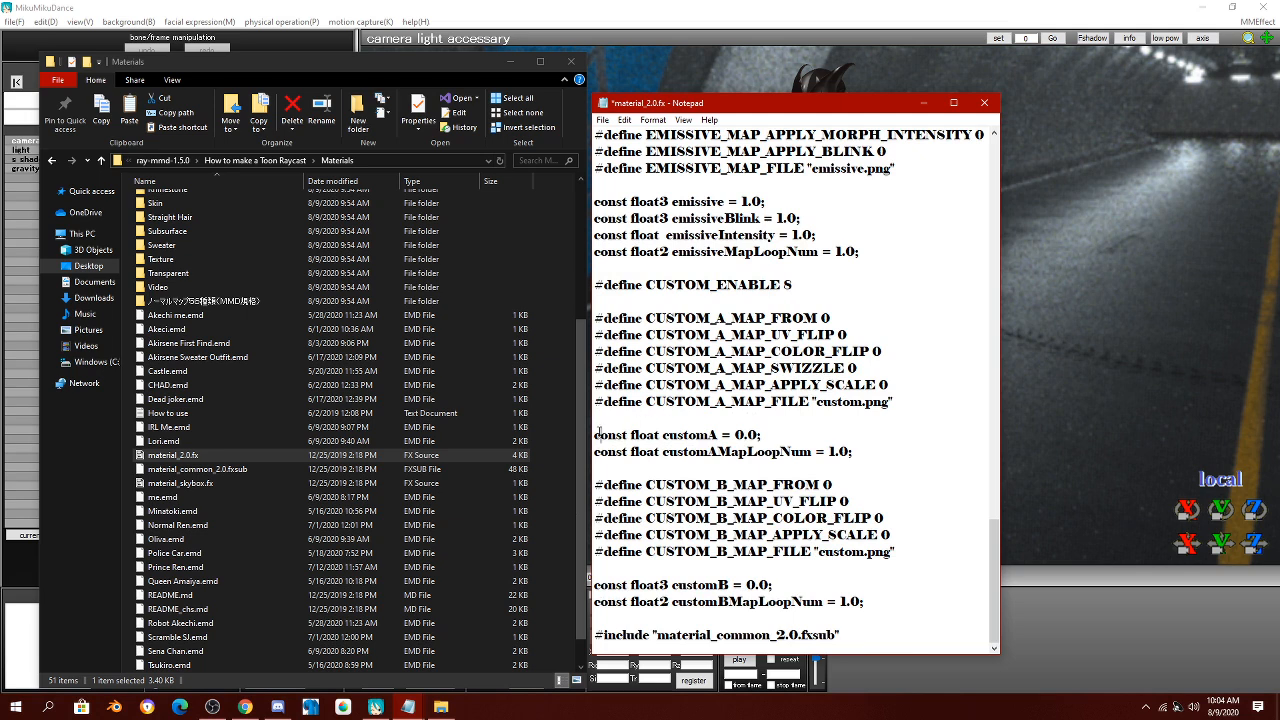
drag(595, 434, 668, 434)
text(75)
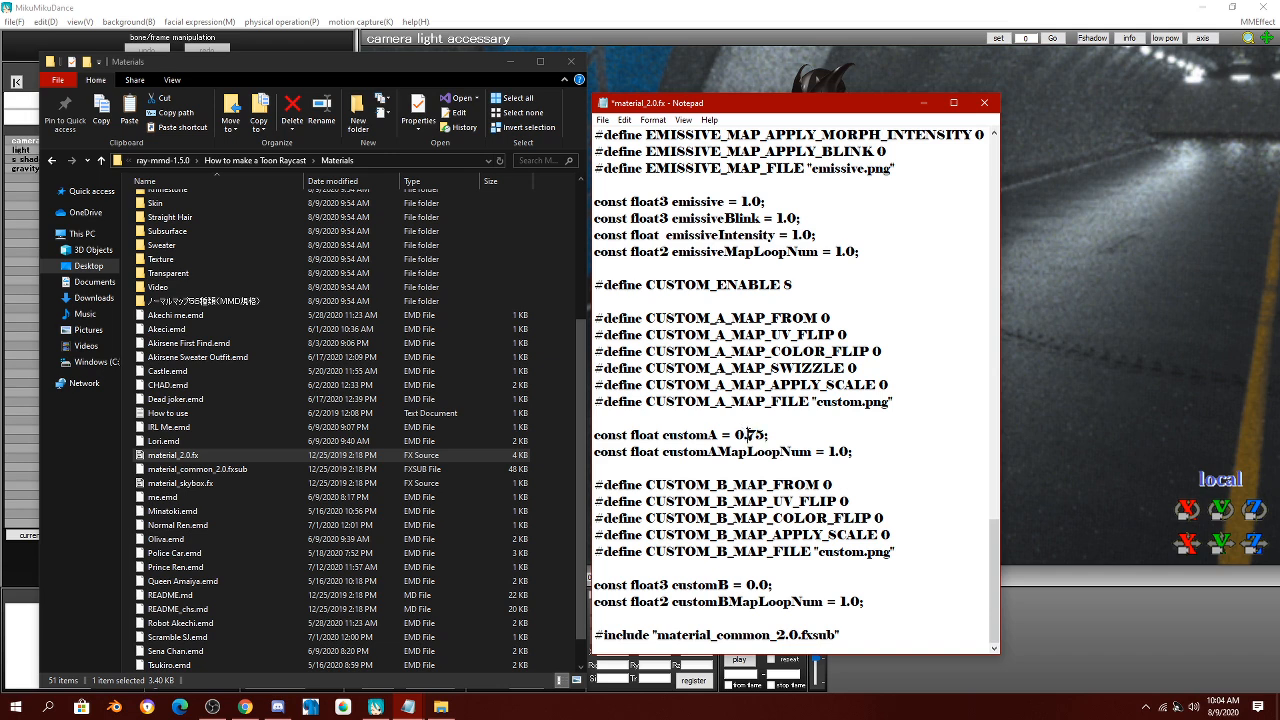
double_click(750, 434)
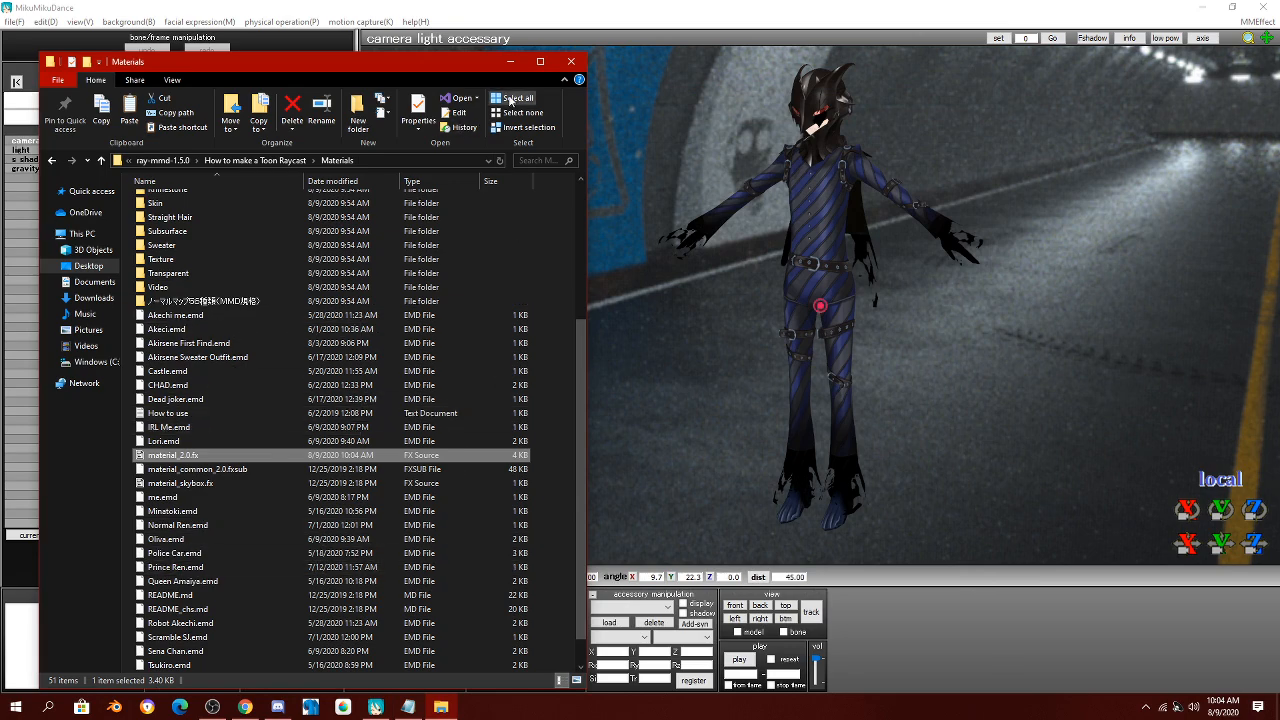
Go back to the Toon Raycast folder and load ray.x into MikuMikuDance as an accessory.
click(571, 62)
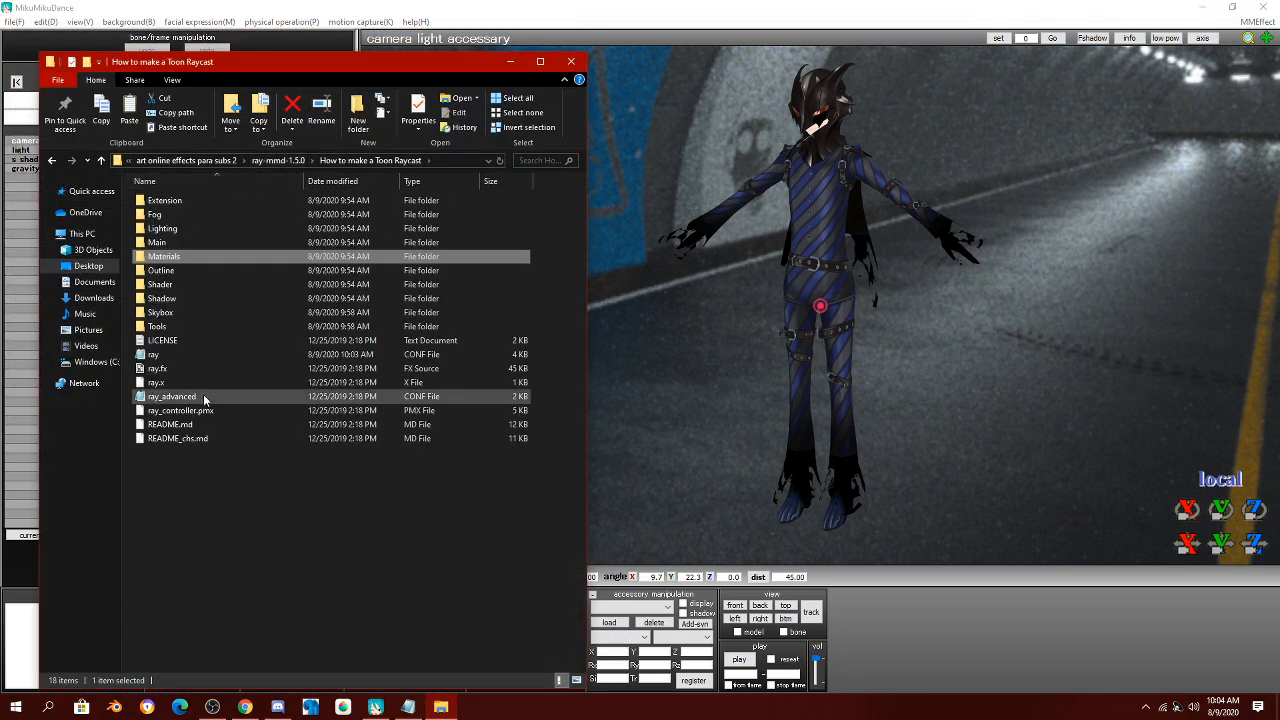
click(156, 382)
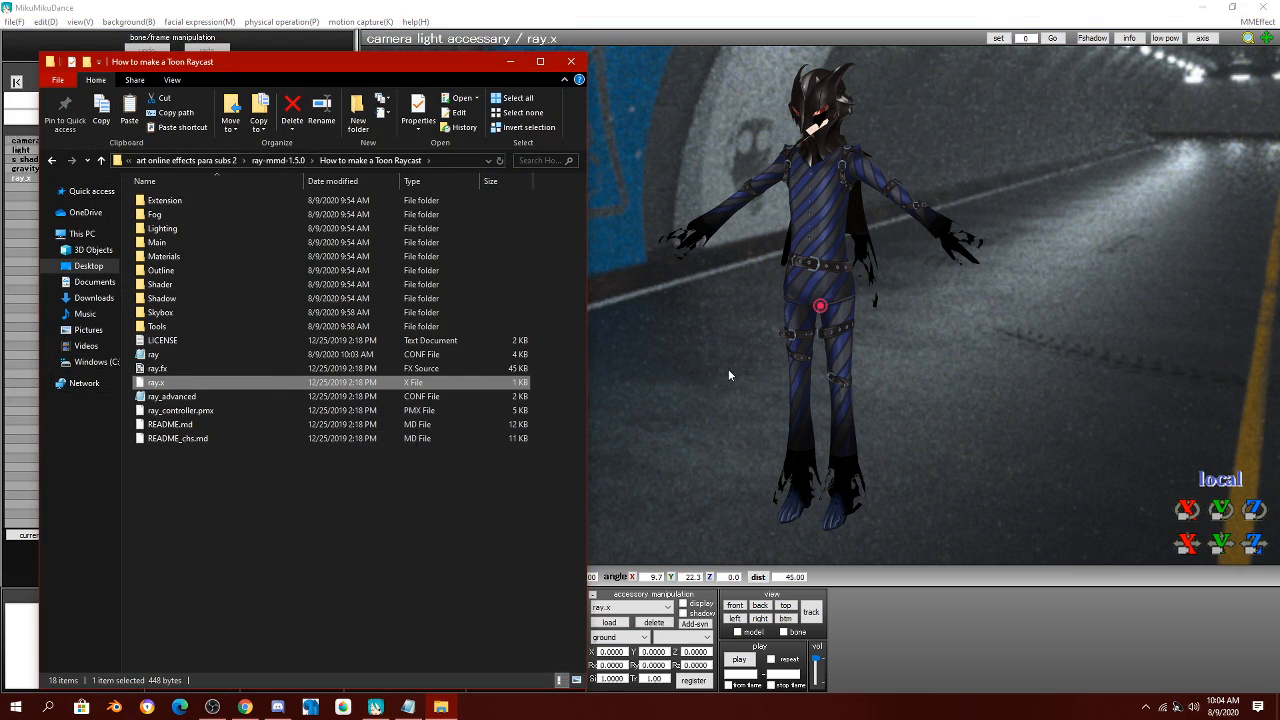
mouse_move(1030, 205)
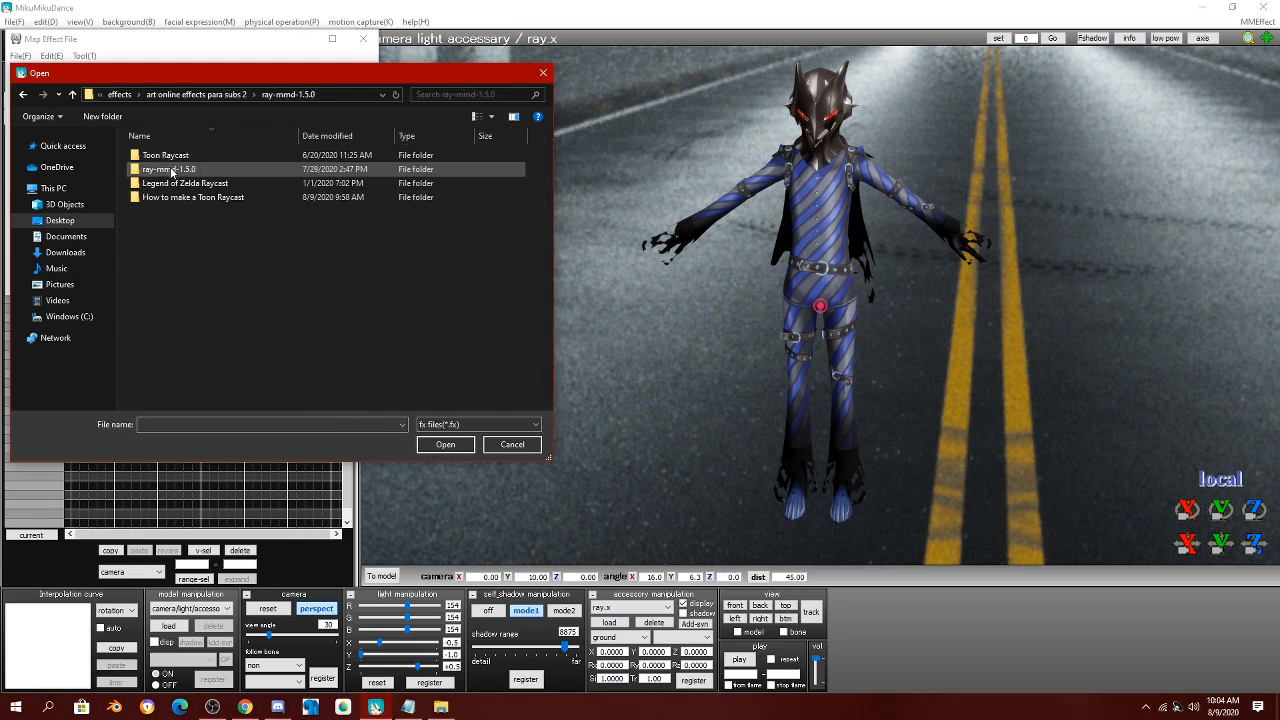
Browse ray-mmd-1.5.0 > Materials and assign material_2.0.fx to Black Mask Akechi.
double_click(193, 197)
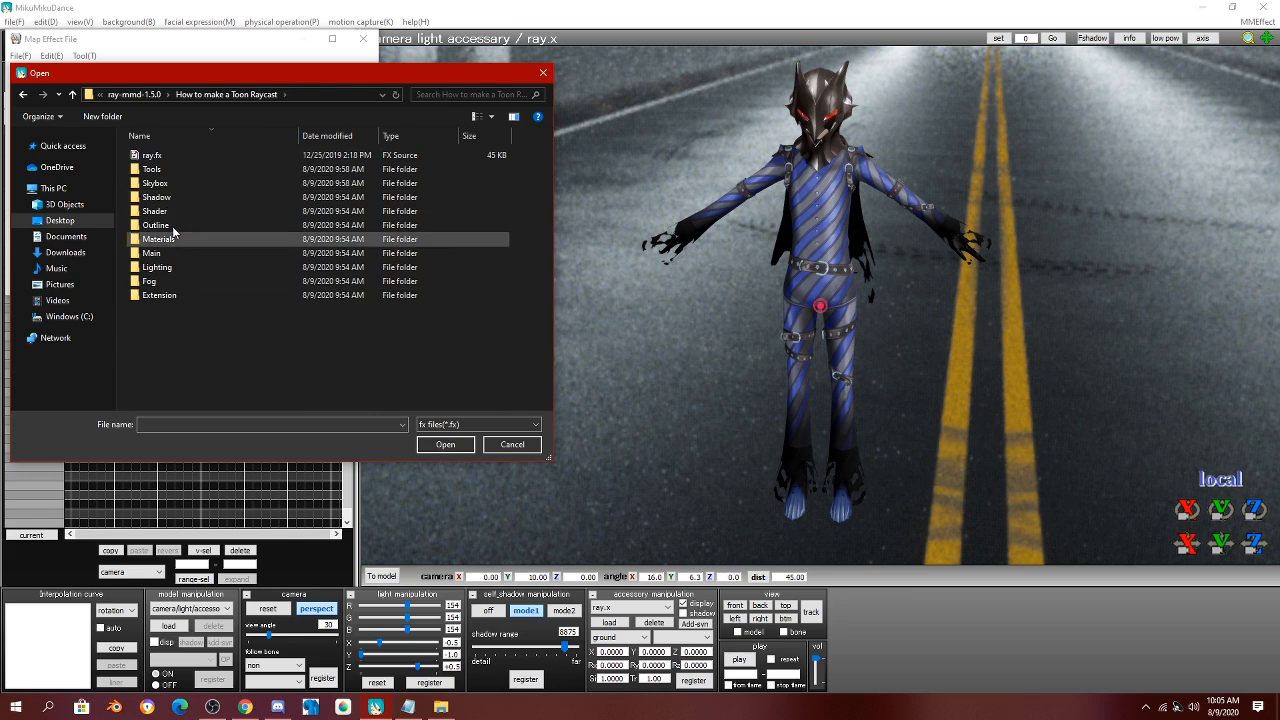
click(140, 135)
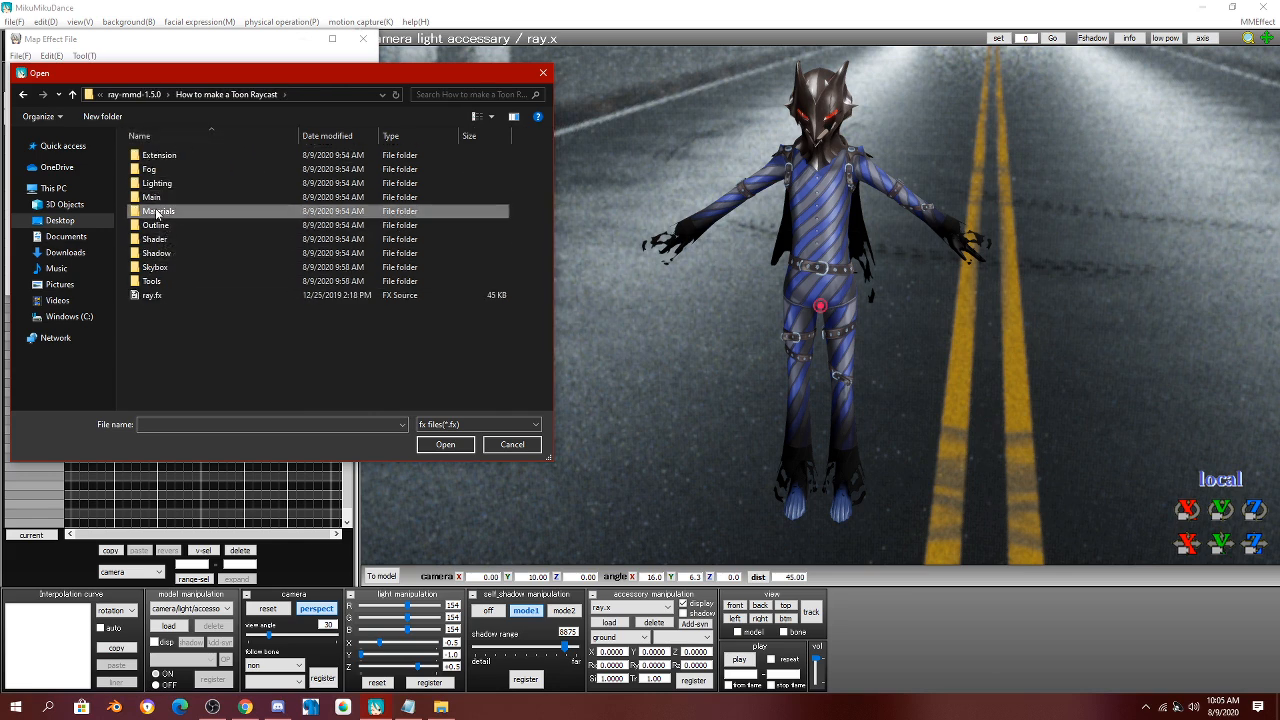
double_click(158, 211)
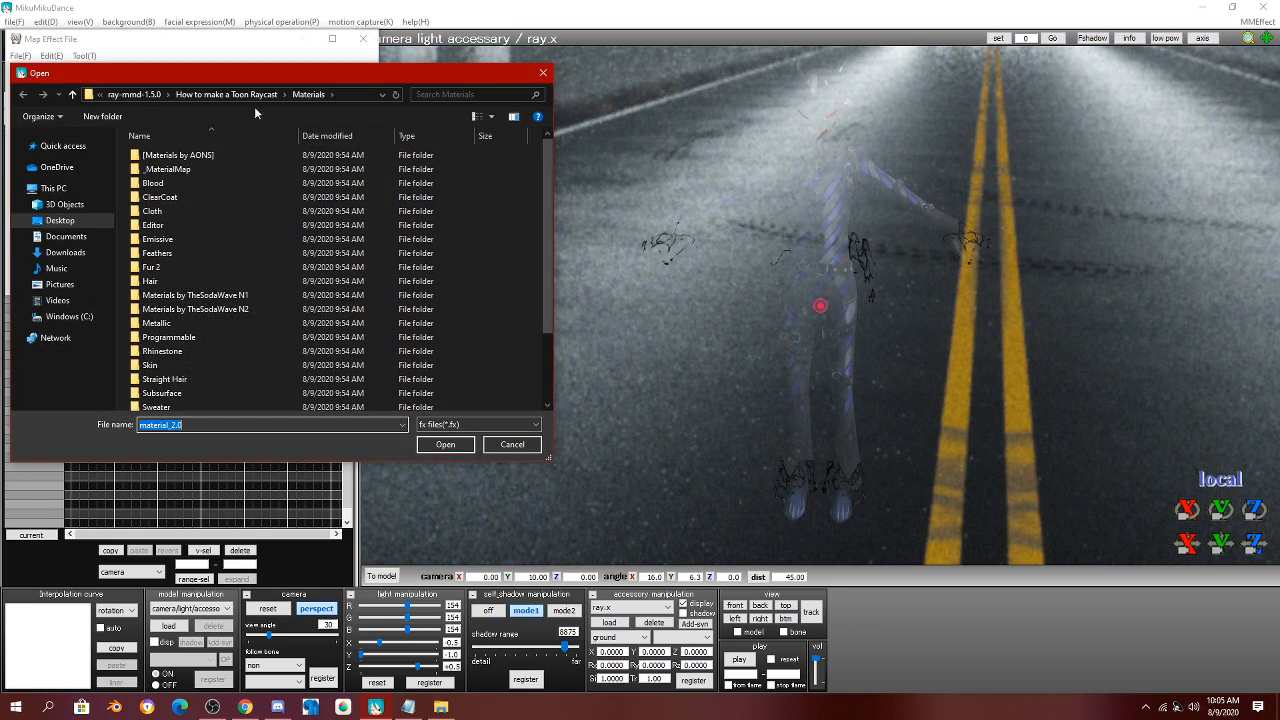
click(444, 444)
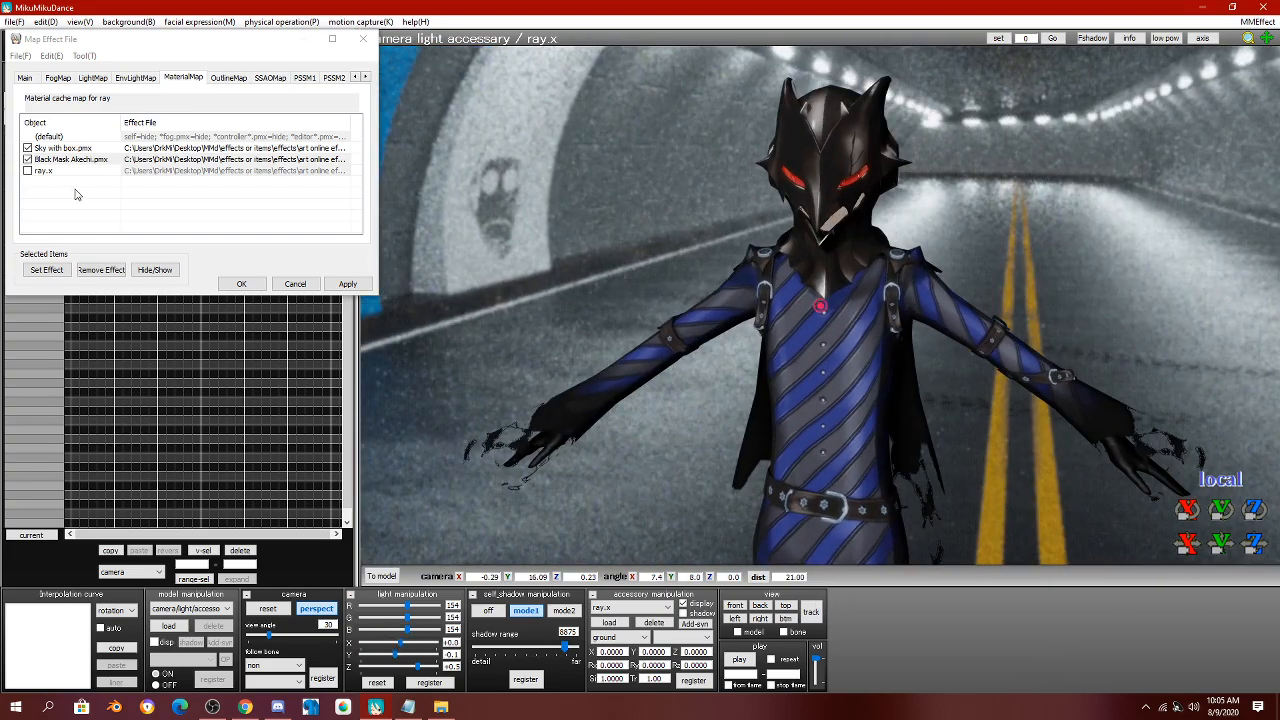
On the EnvLightMap tab, pick the LJ HS Cave Room skybox folder for Sky with box.
click(135, 78)
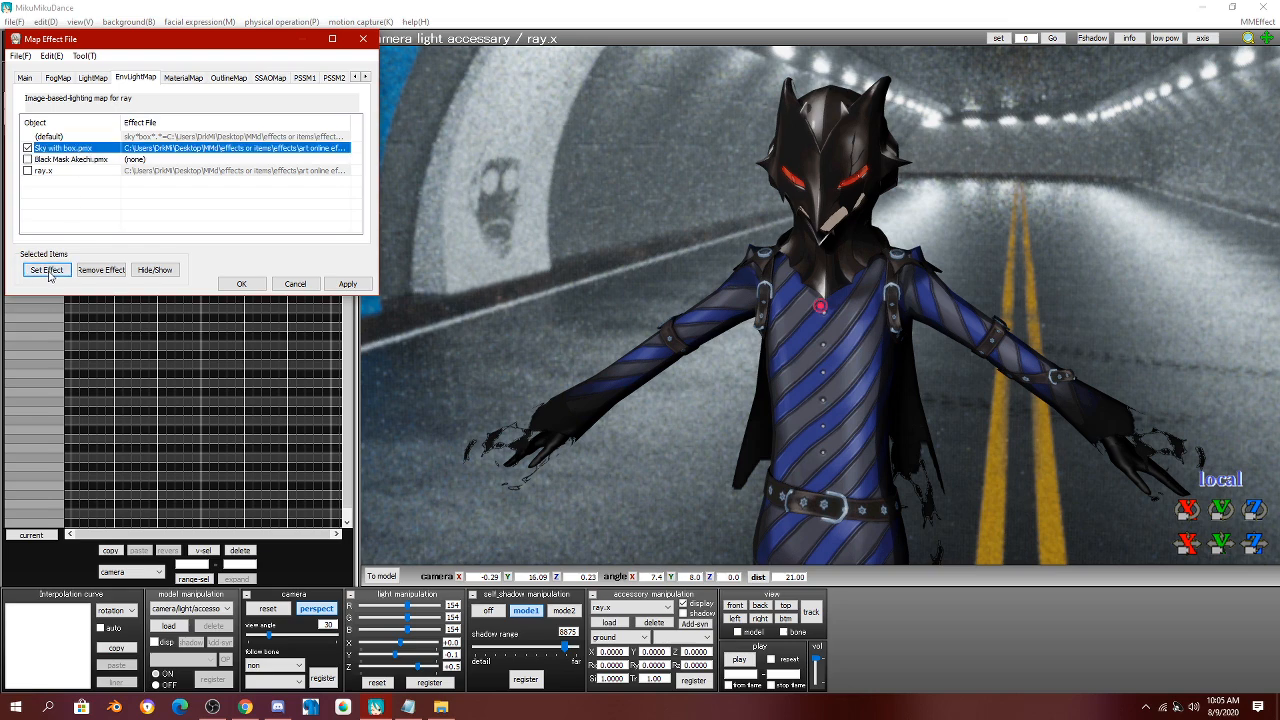
click(45, 270)
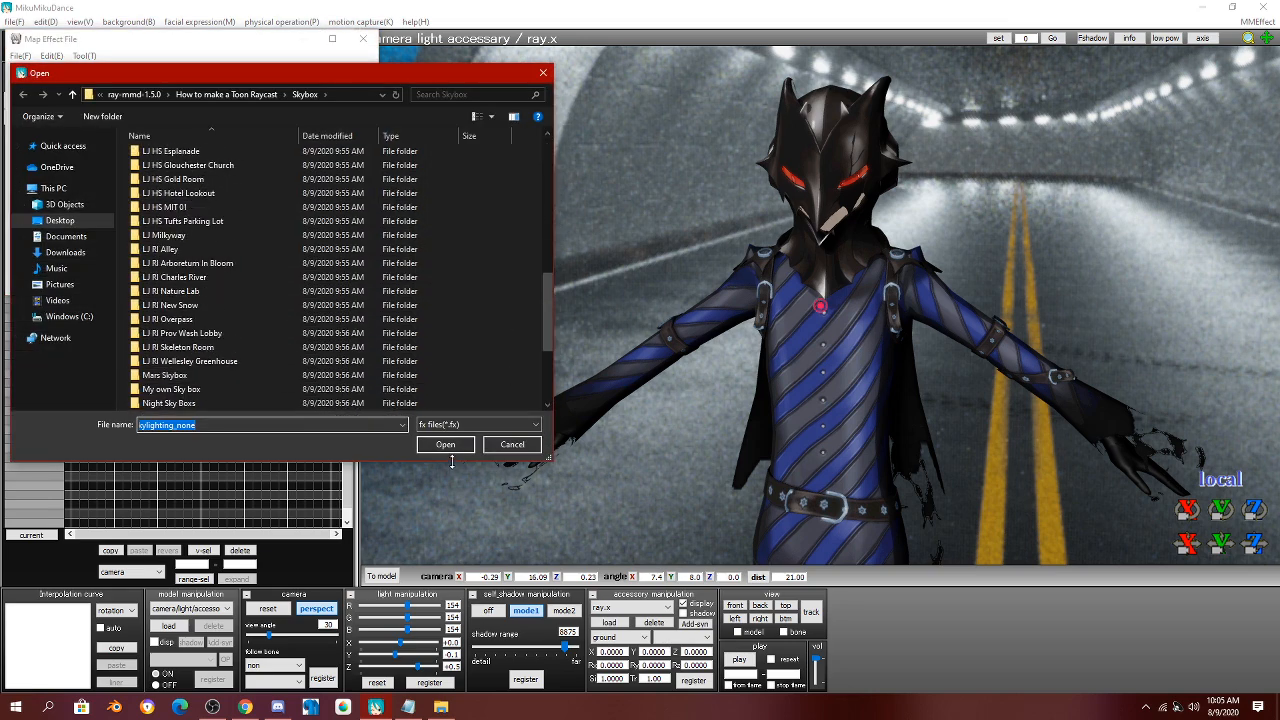
scroll(down, 3)
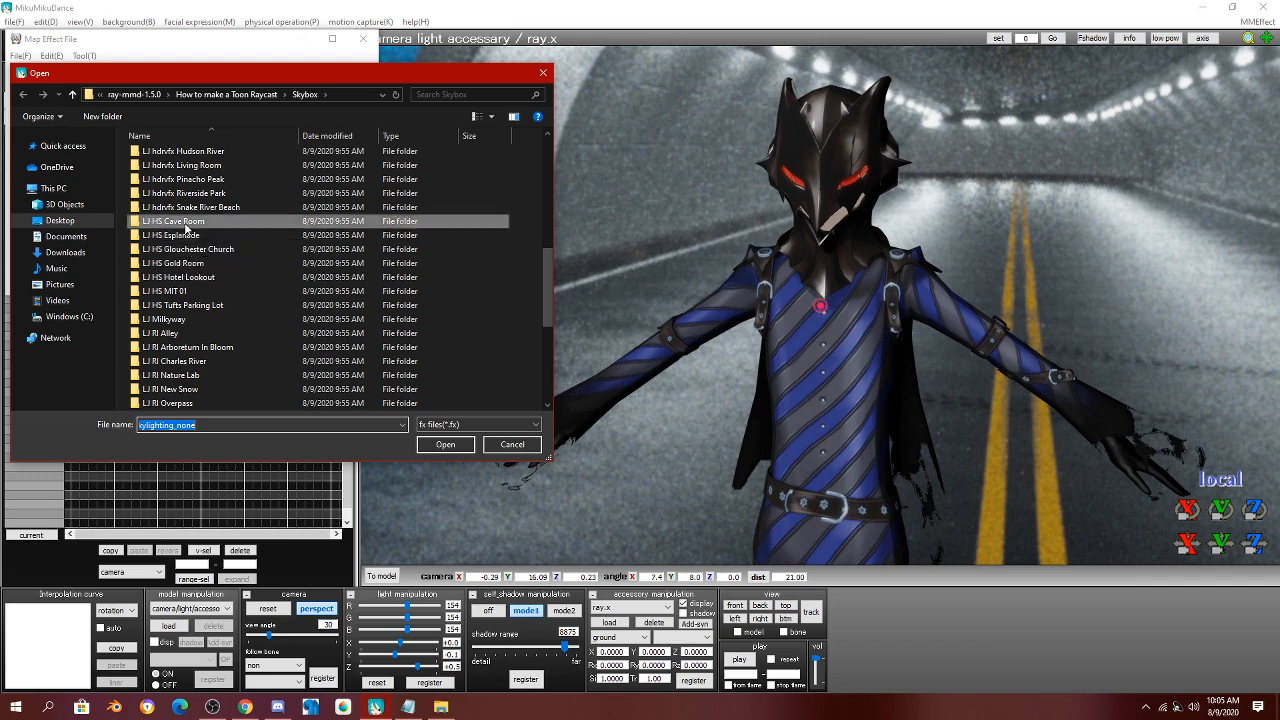
click(445, 444)
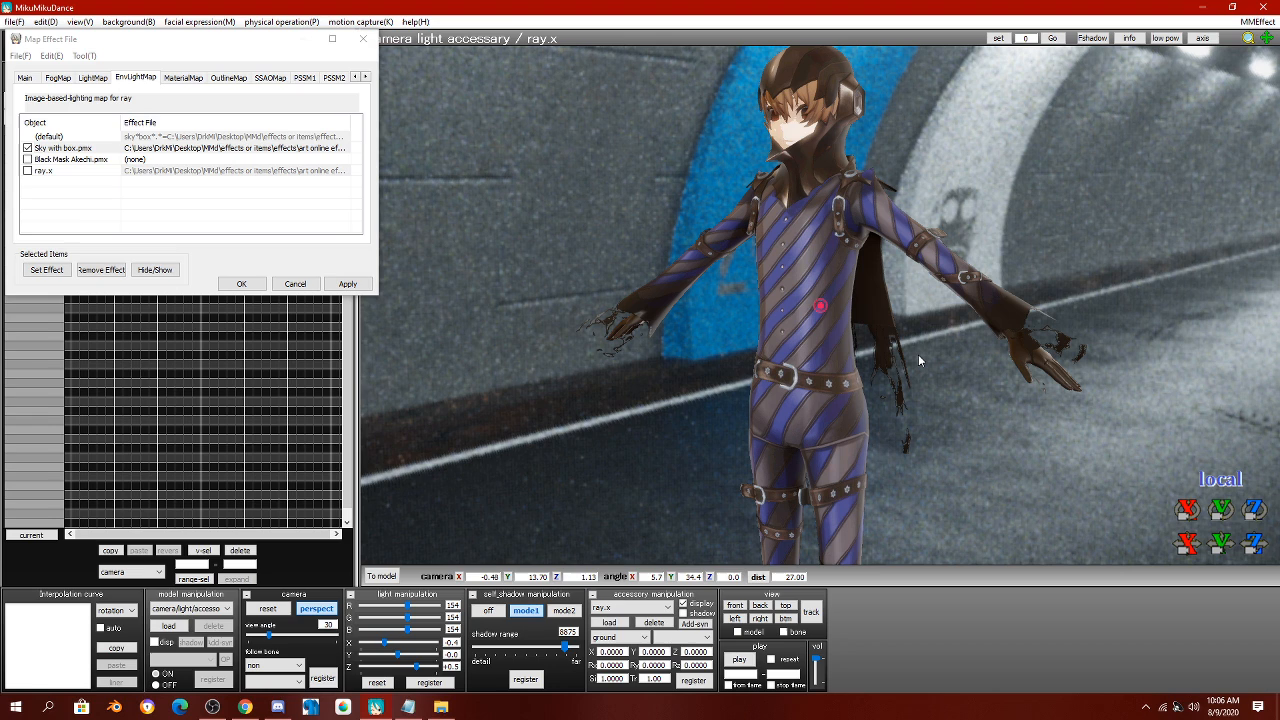
mouse_move(575, 325)
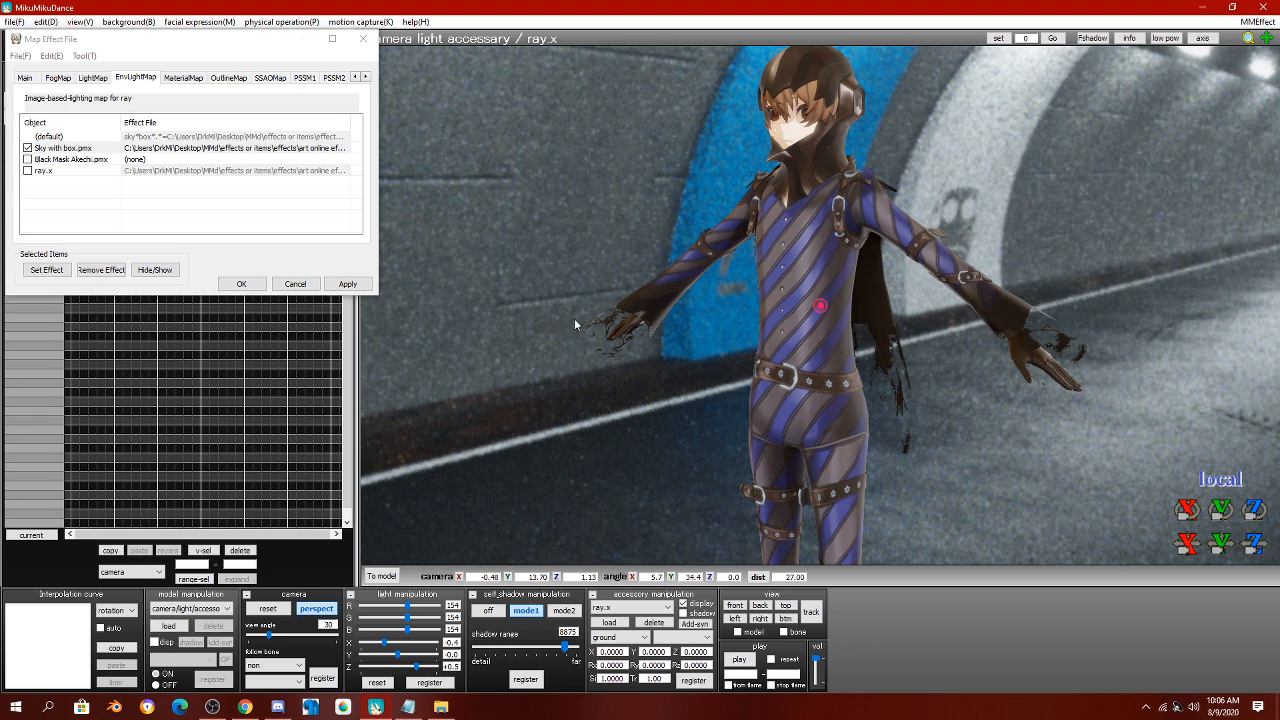